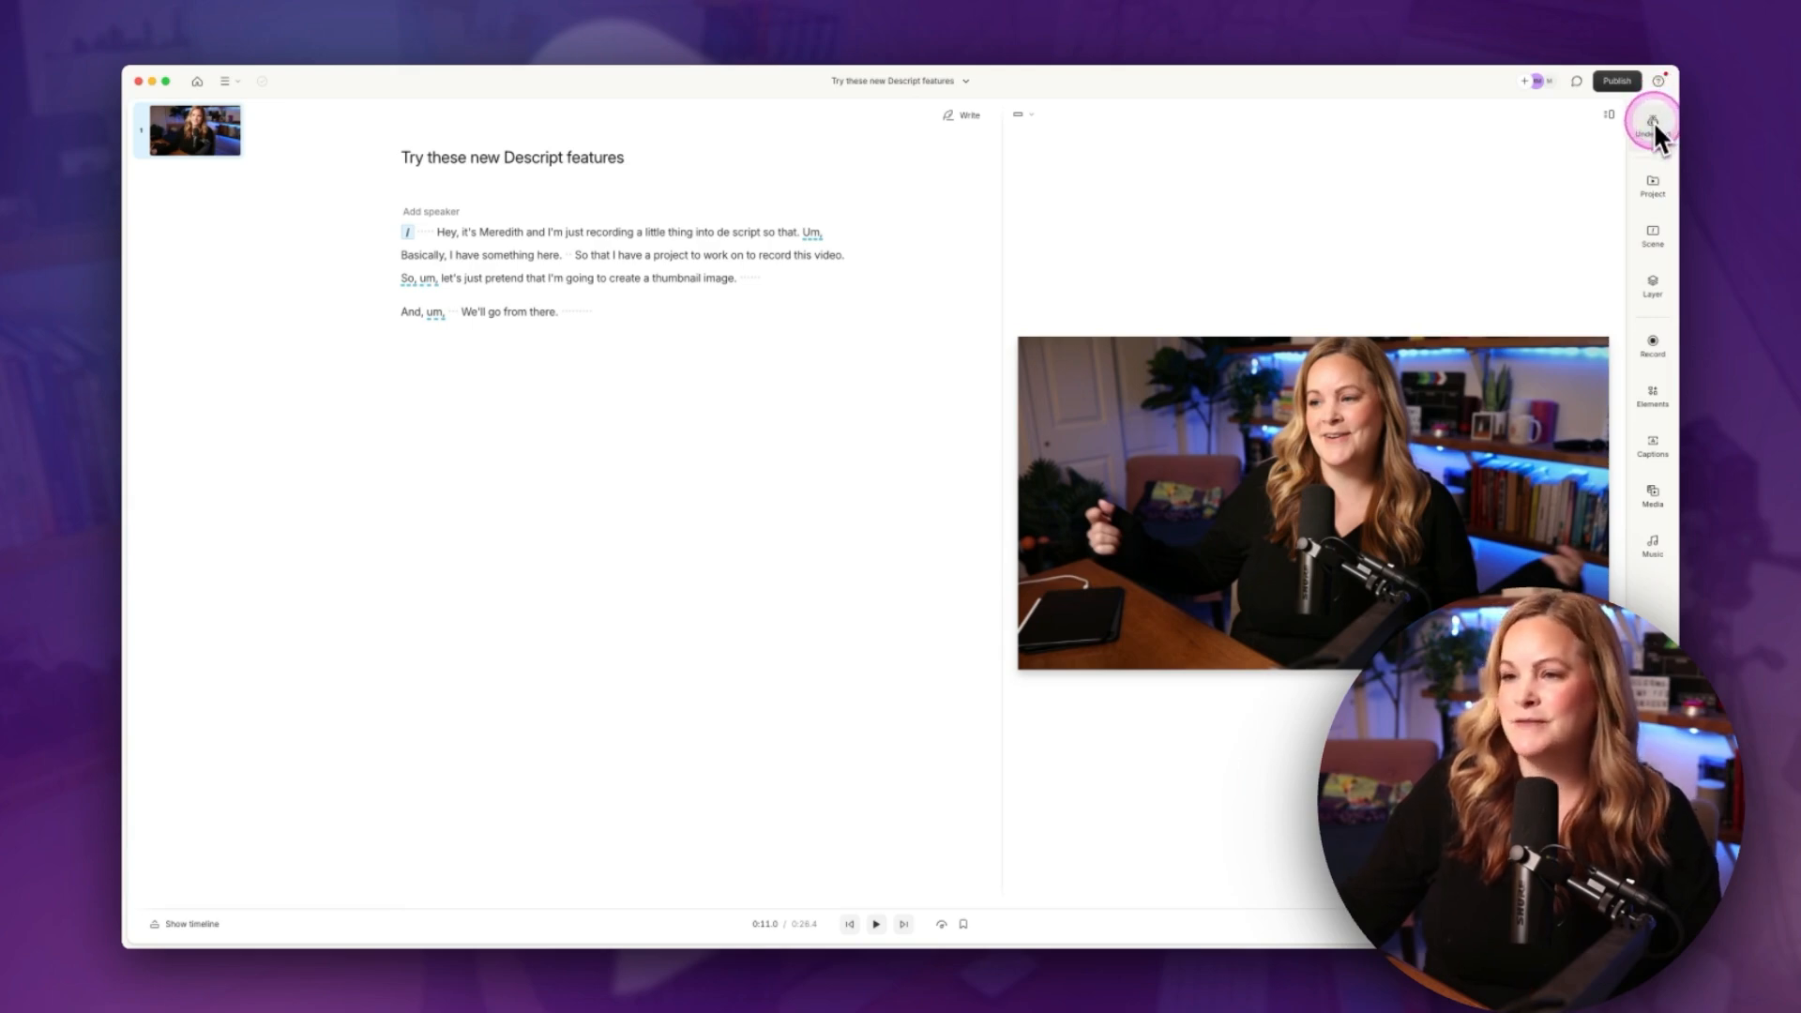
Step: Show the Underlord panel with its editing actions like Edit for clarity and Studio Sound
{"action": "left_click", "coordinate": [1651, 122]}
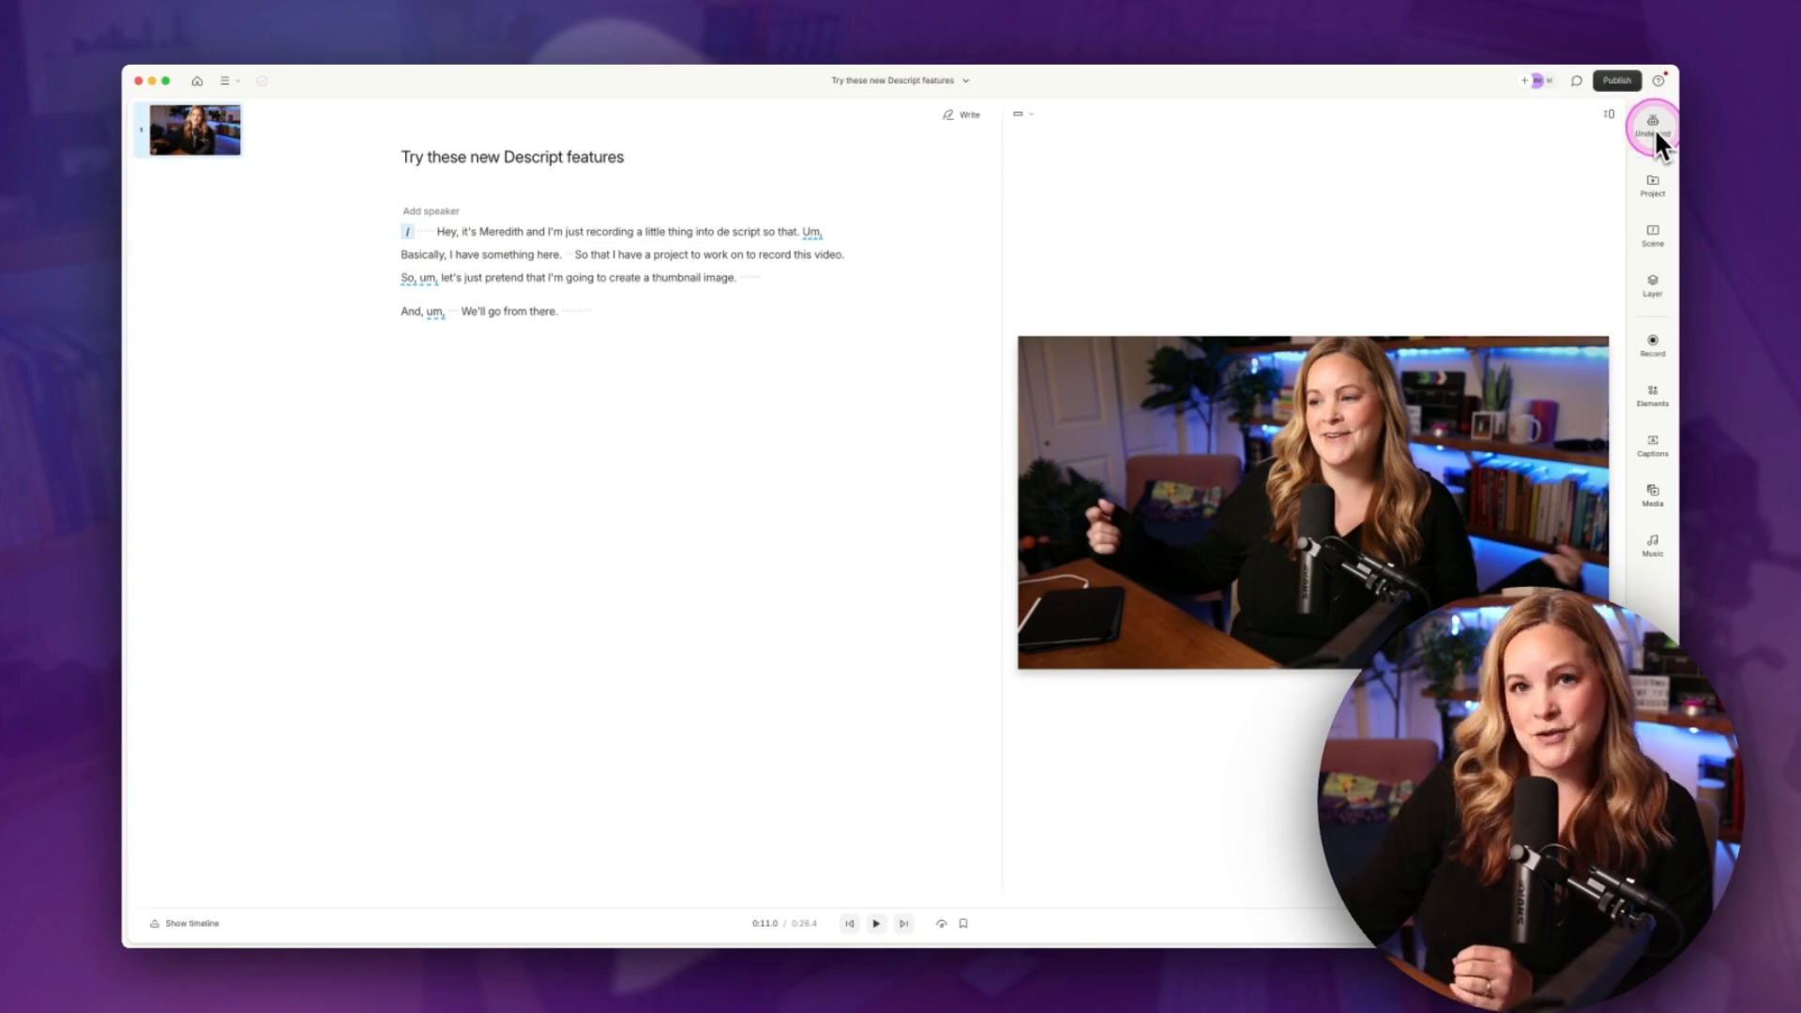
{"action": "left_click", "coordinate": [1651, 122]}
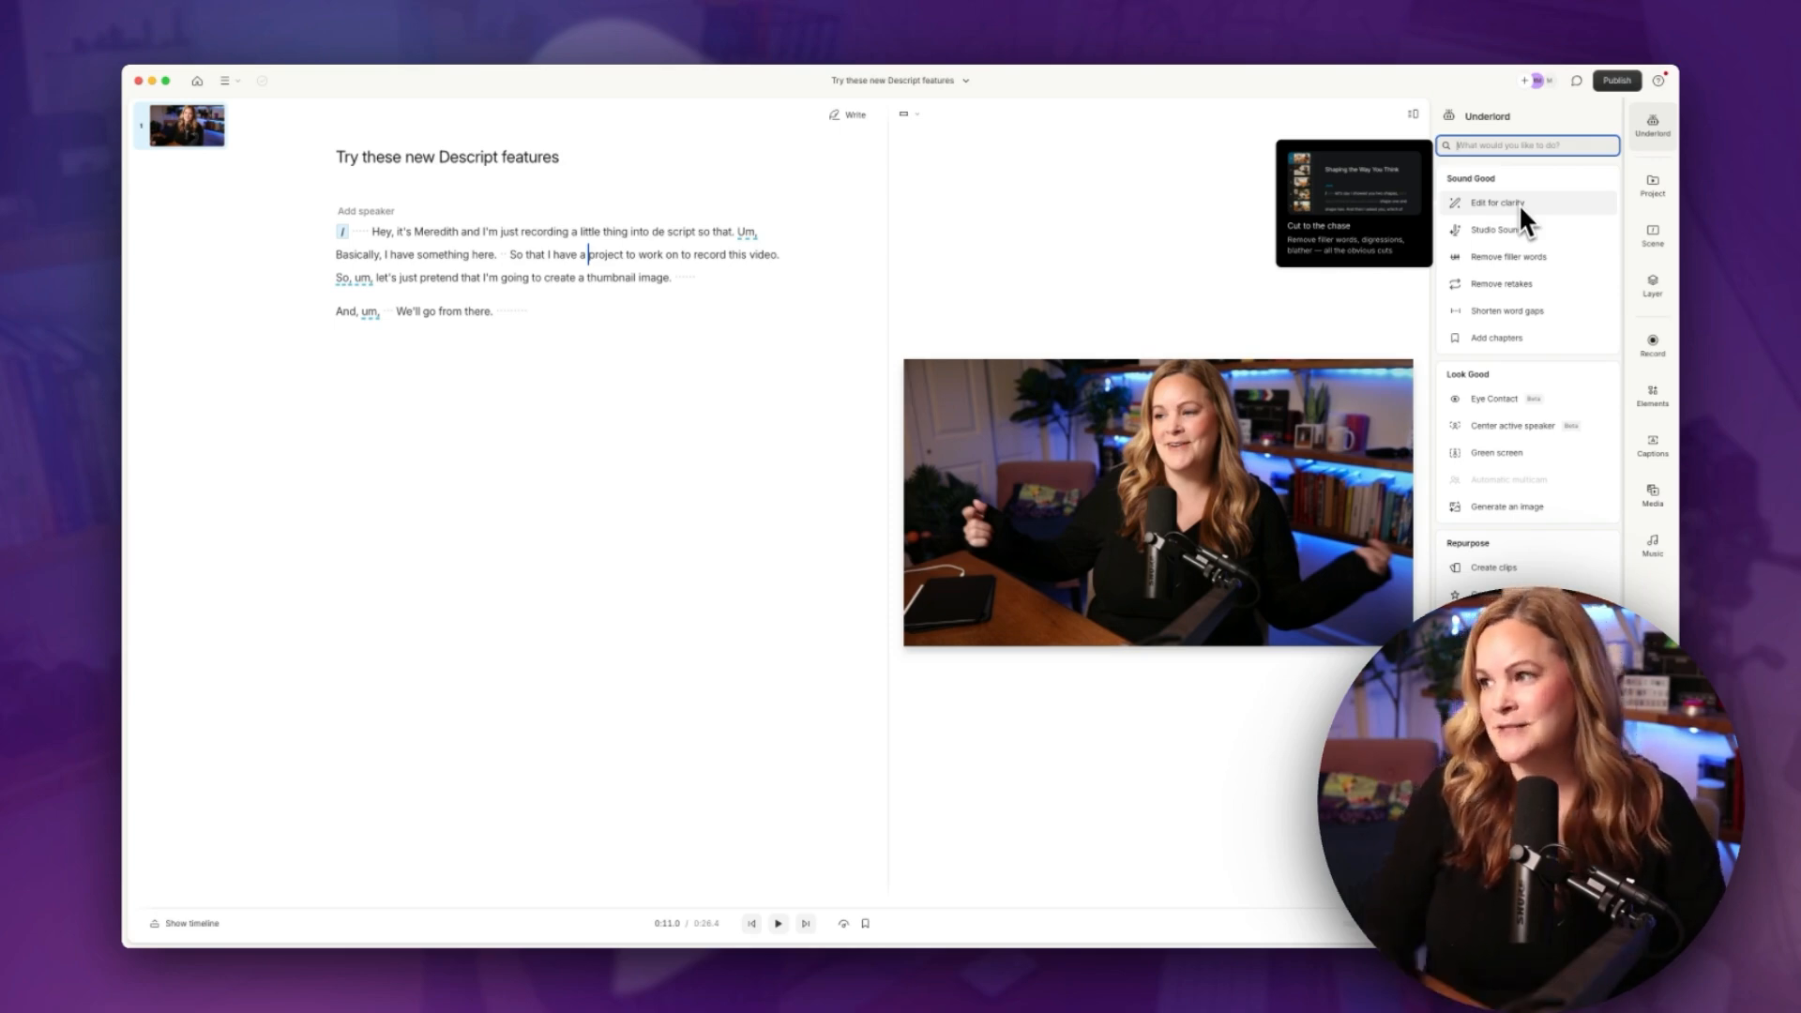
Step: Run Edit for clarity and review the struck-through filler words and rambling sentence
{"action": "left_click", "coordinate": [356, 232]}
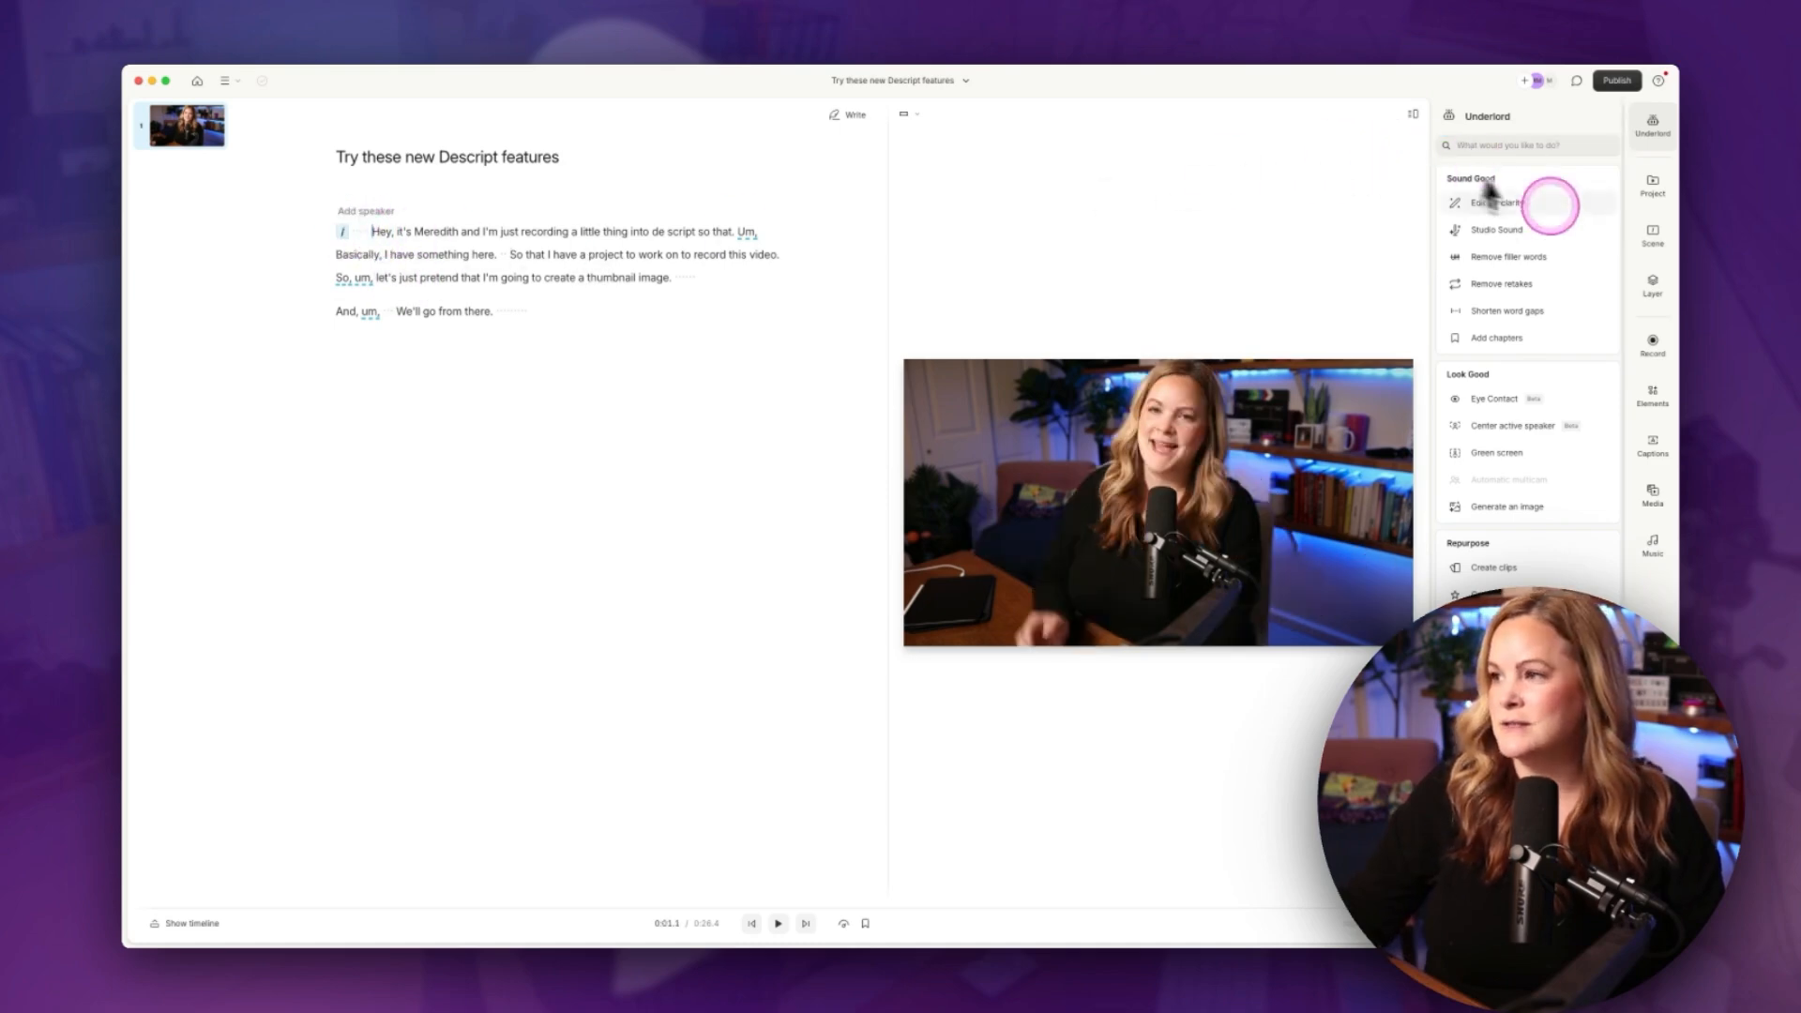
{"action": "left_click", "coordinate": [1486, 202]}
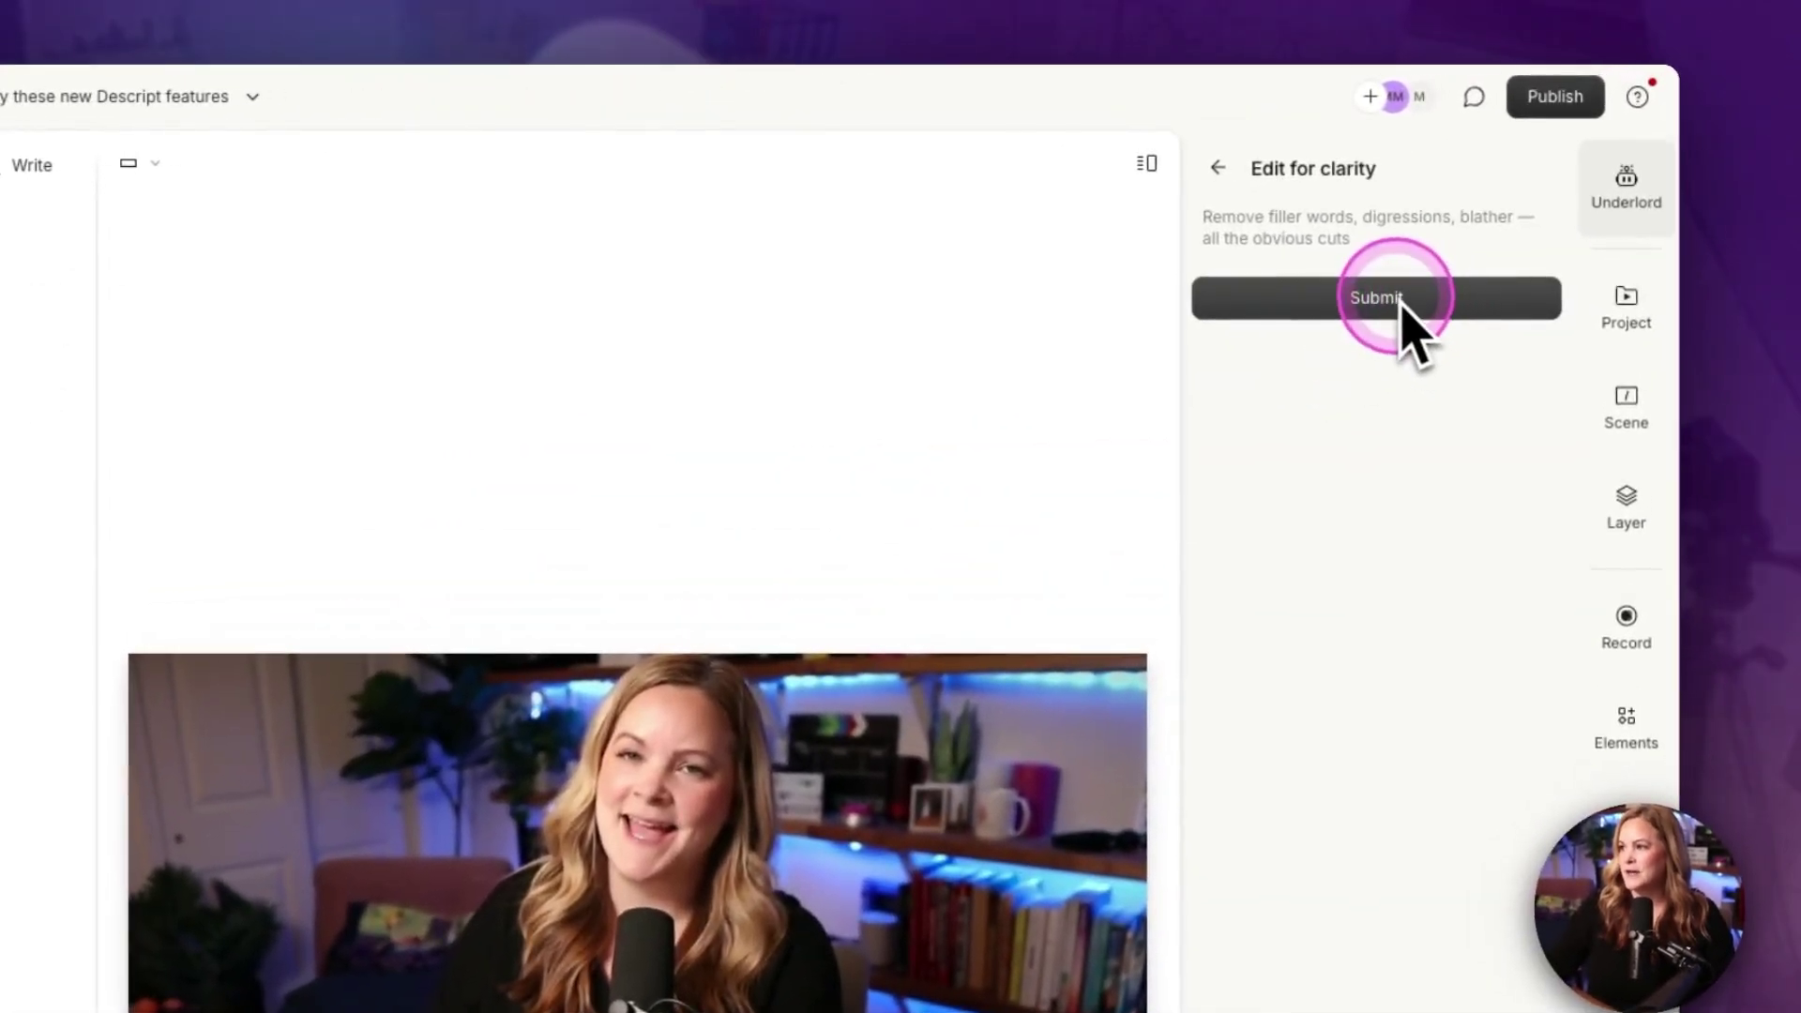
{"action": "left_click", "coordinate": [1377, 299]}
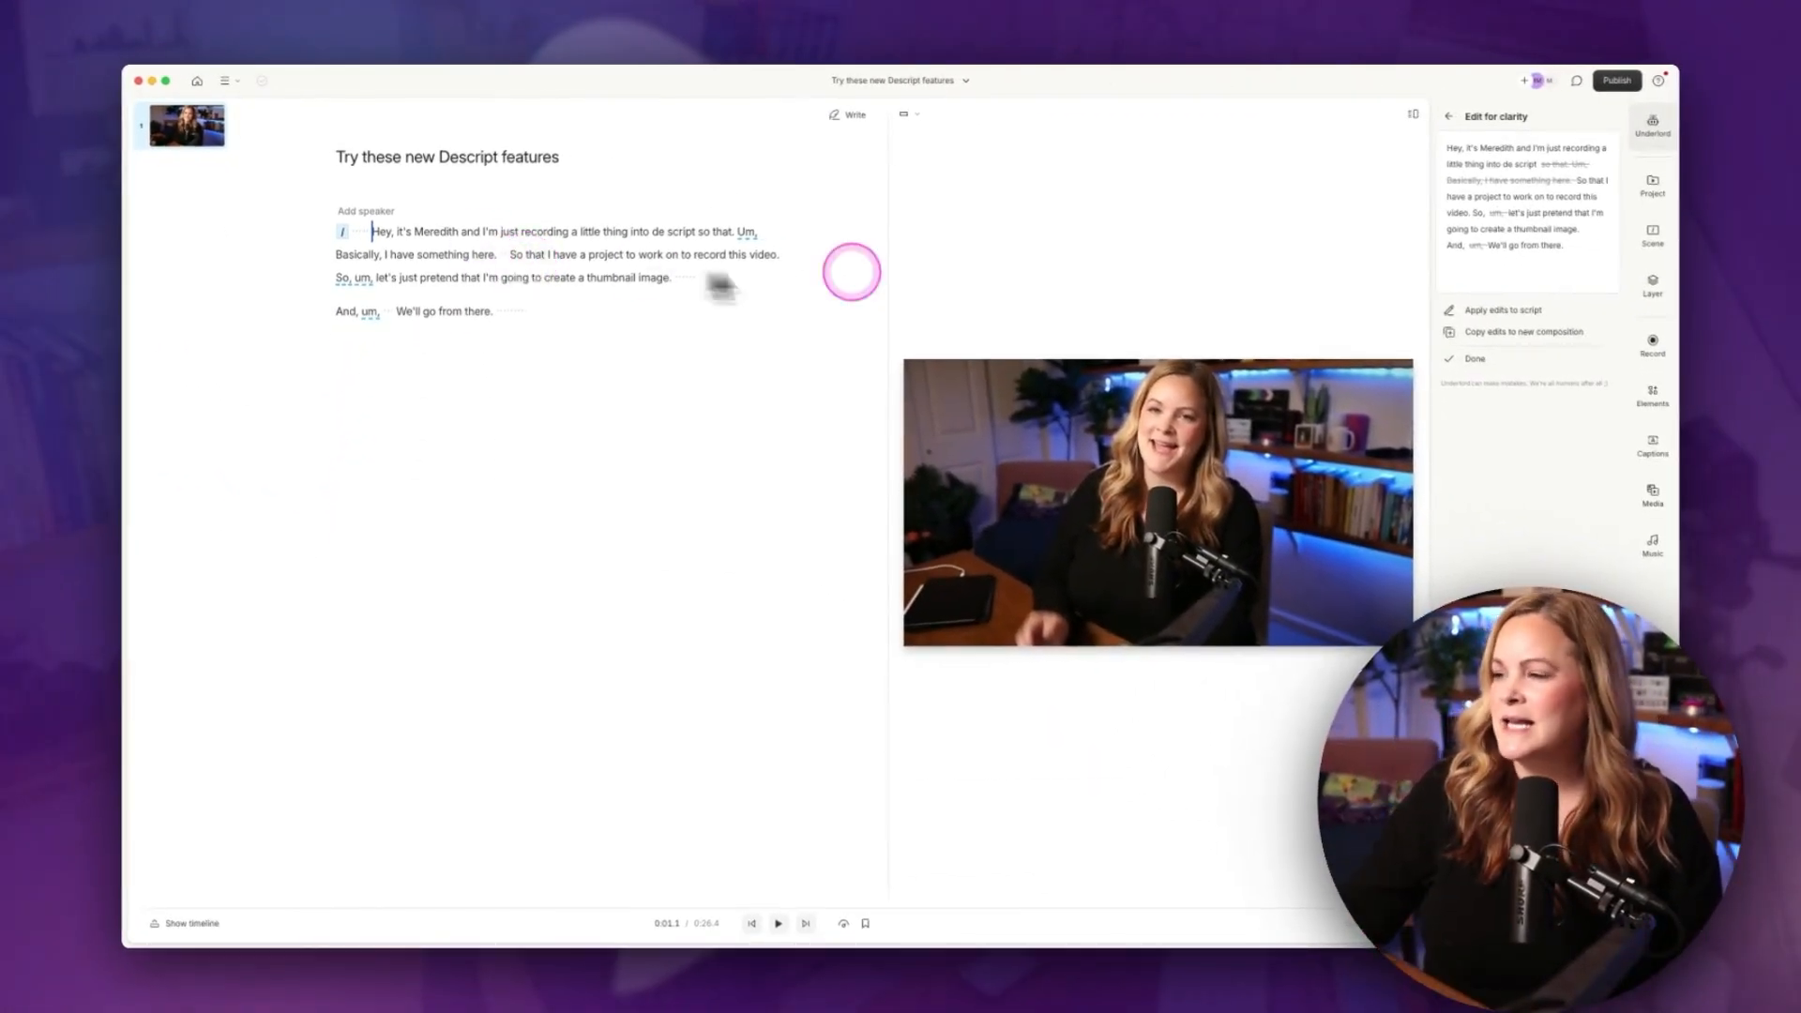
{"action": "left_click", "coordinate": [1107, 903]}
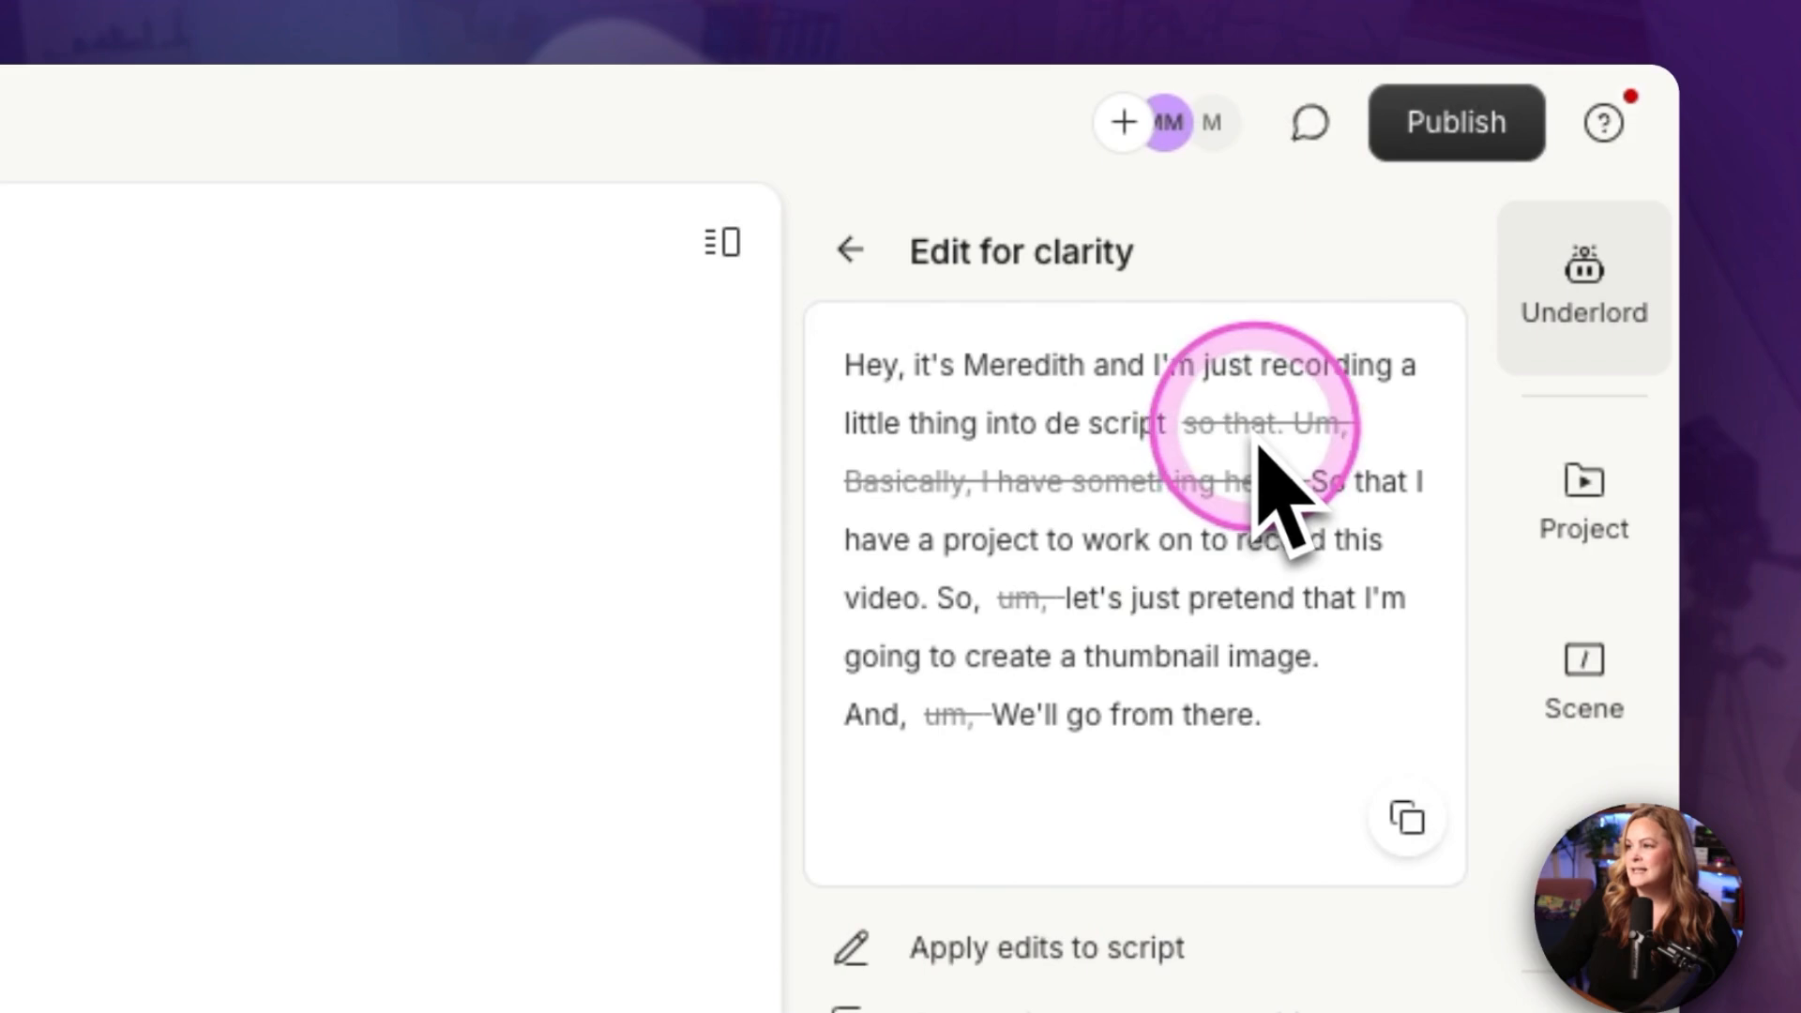
{"action": "mouse_move", "coordinate": [1204, 799]}
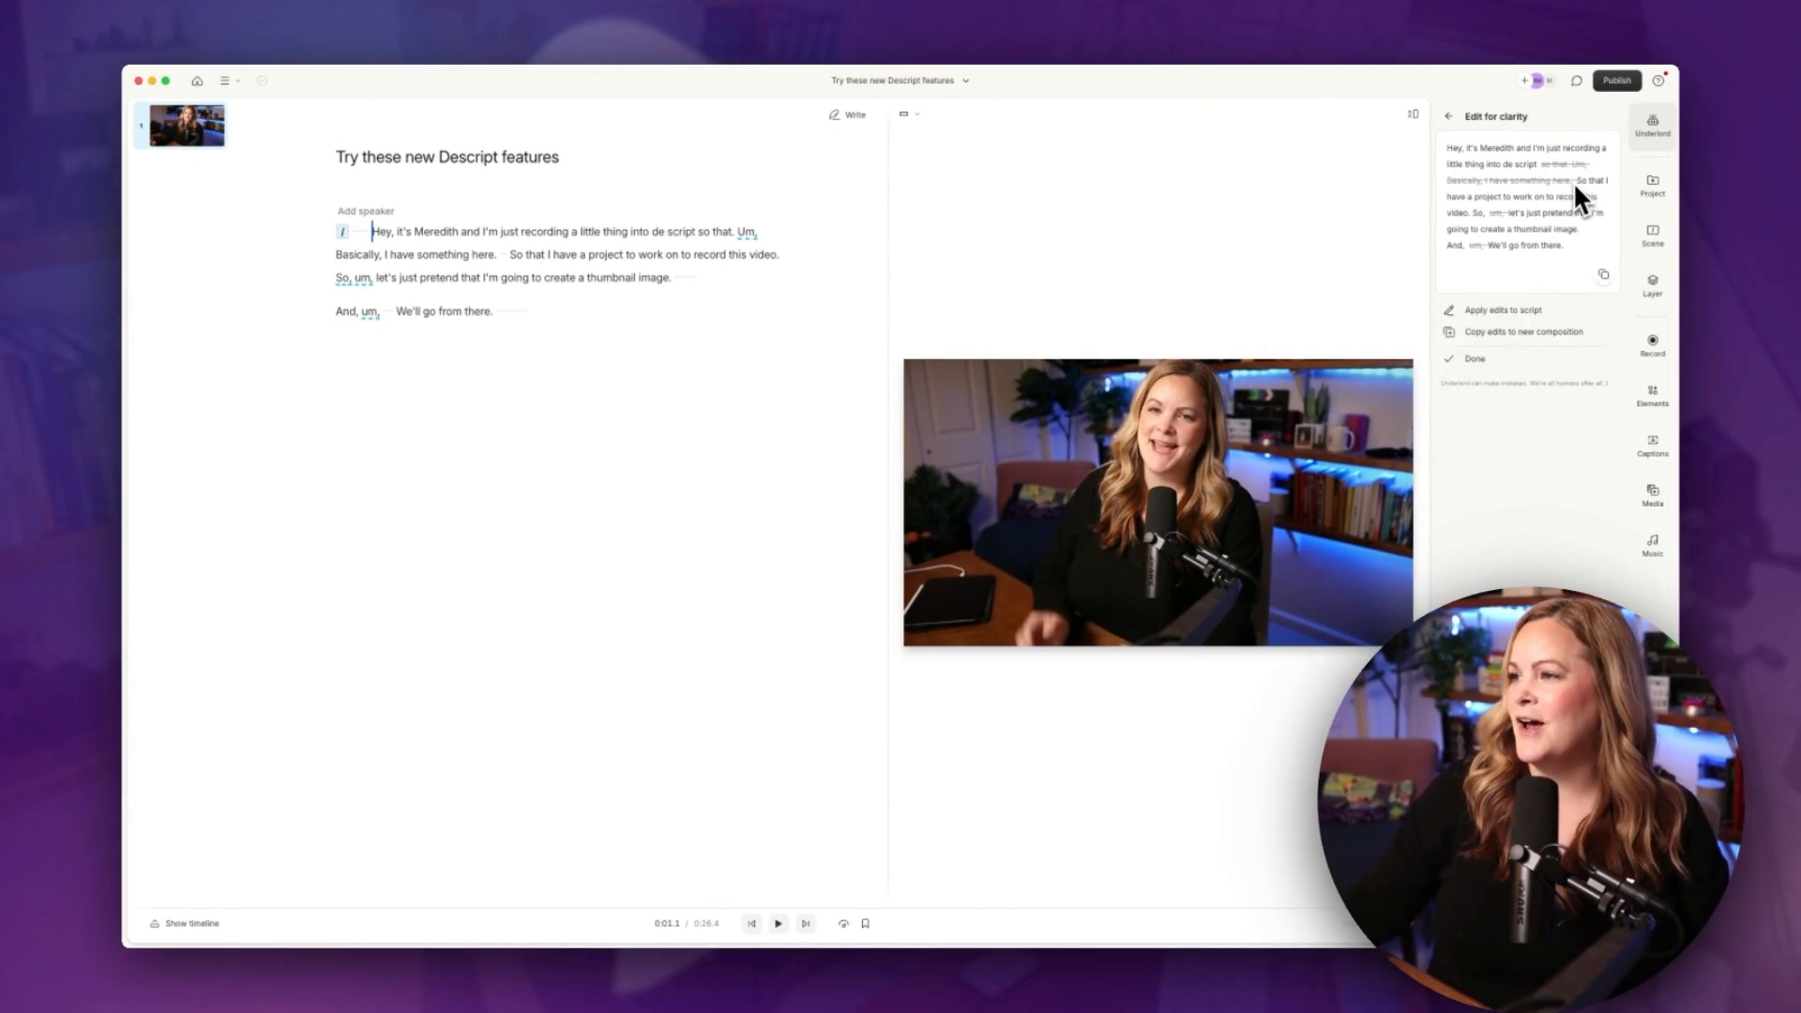
{"action": "left_click", "coordinate": [1506, 299]}
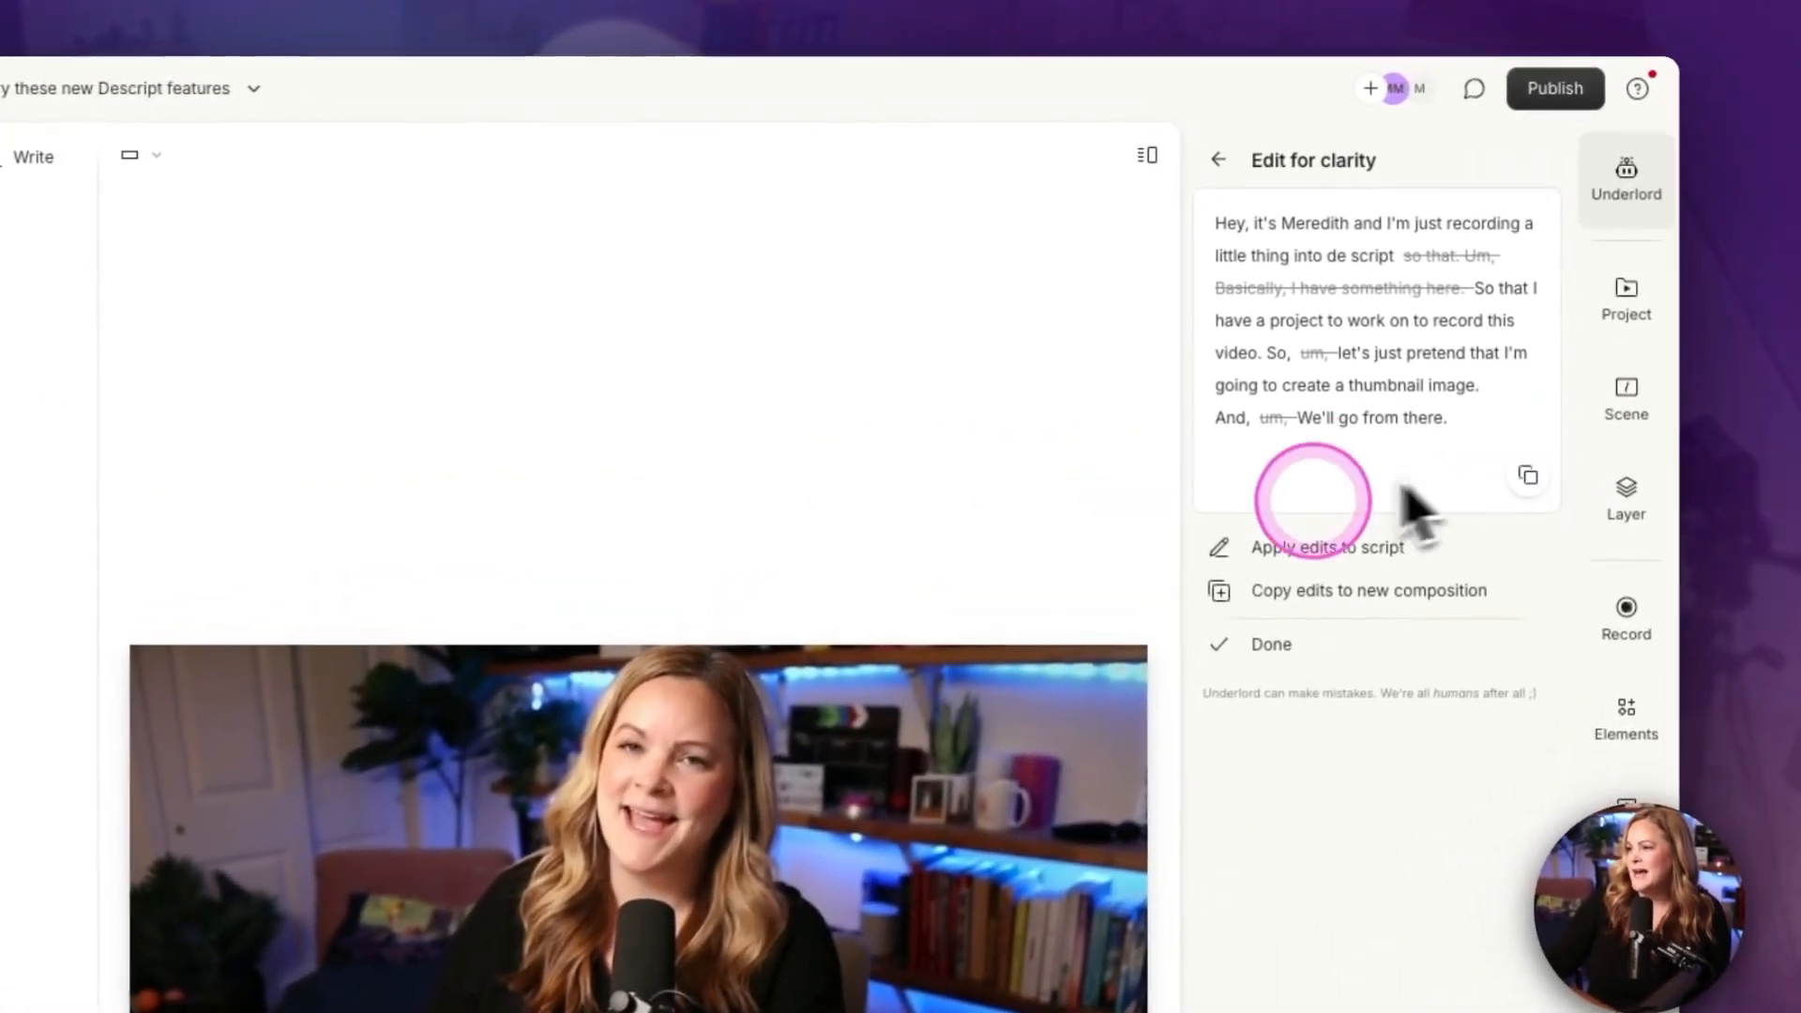
{"action": "mouse_move", "coordinate": [1322, 574]}
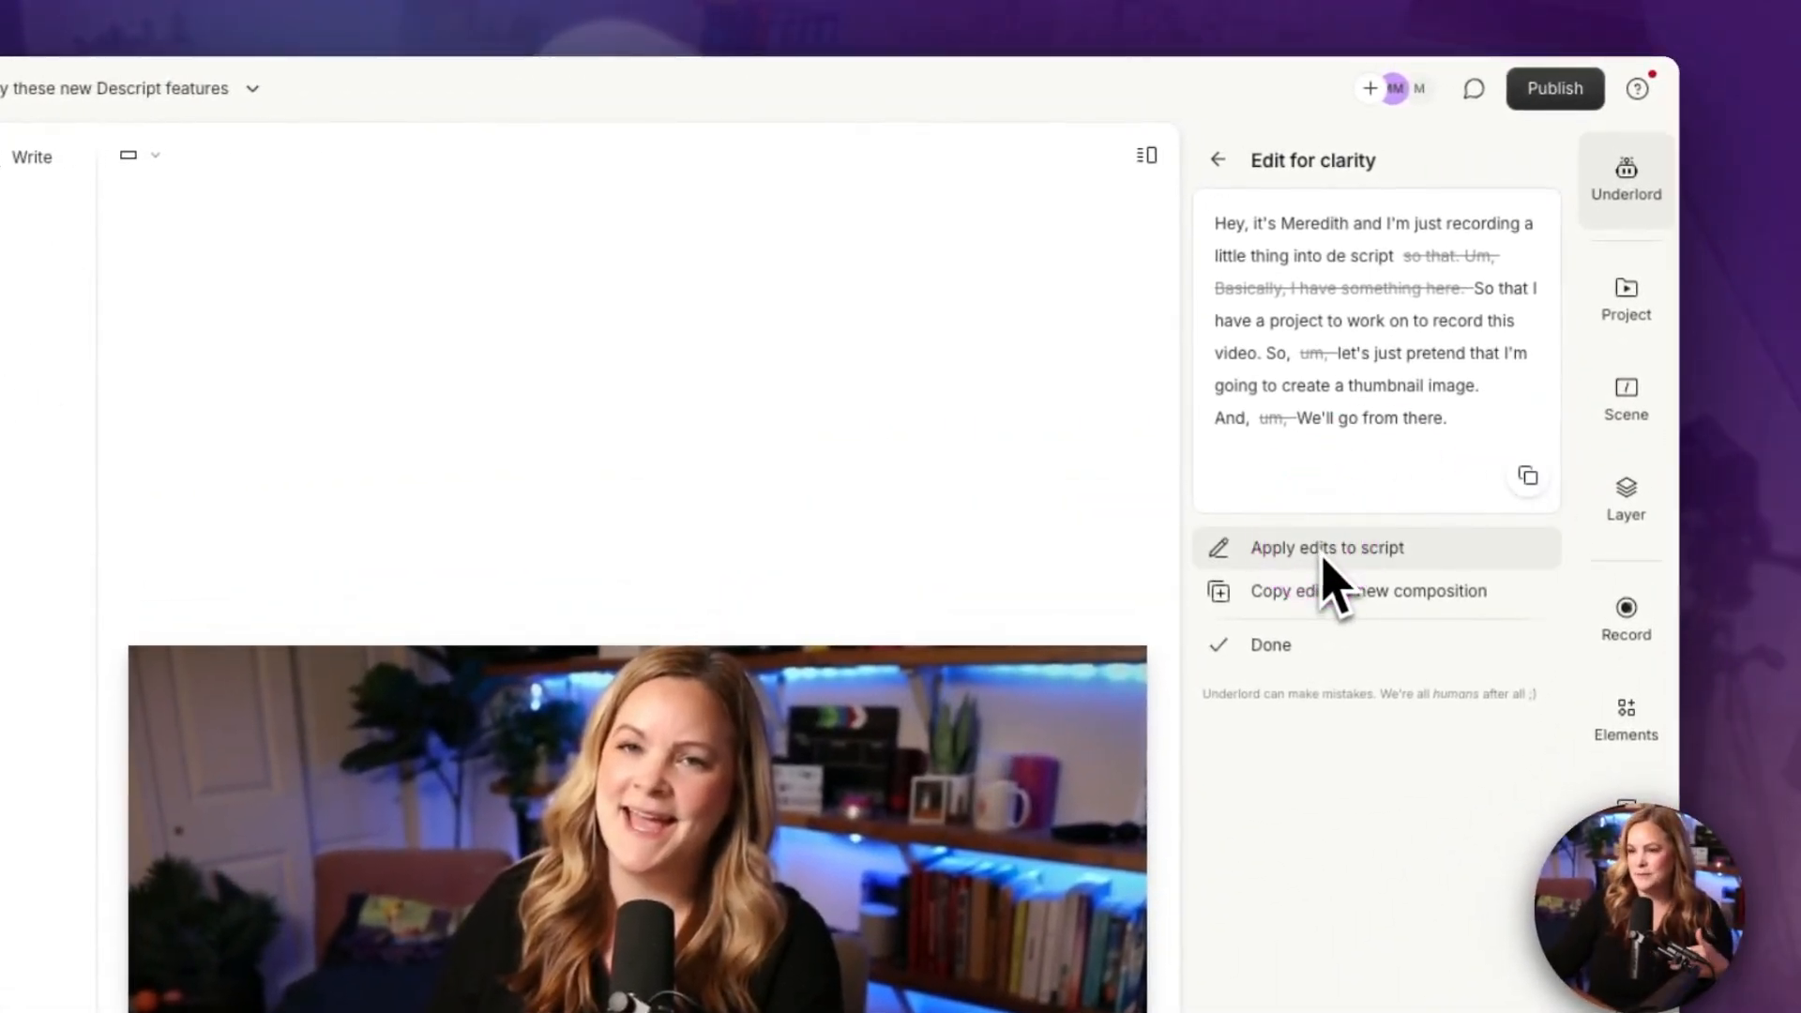
Step: Apply the clarity edits into a new AI Edits composition and switch to it from the Compositions list
{"action": "left_click", "coordinate": [1326, 548]}
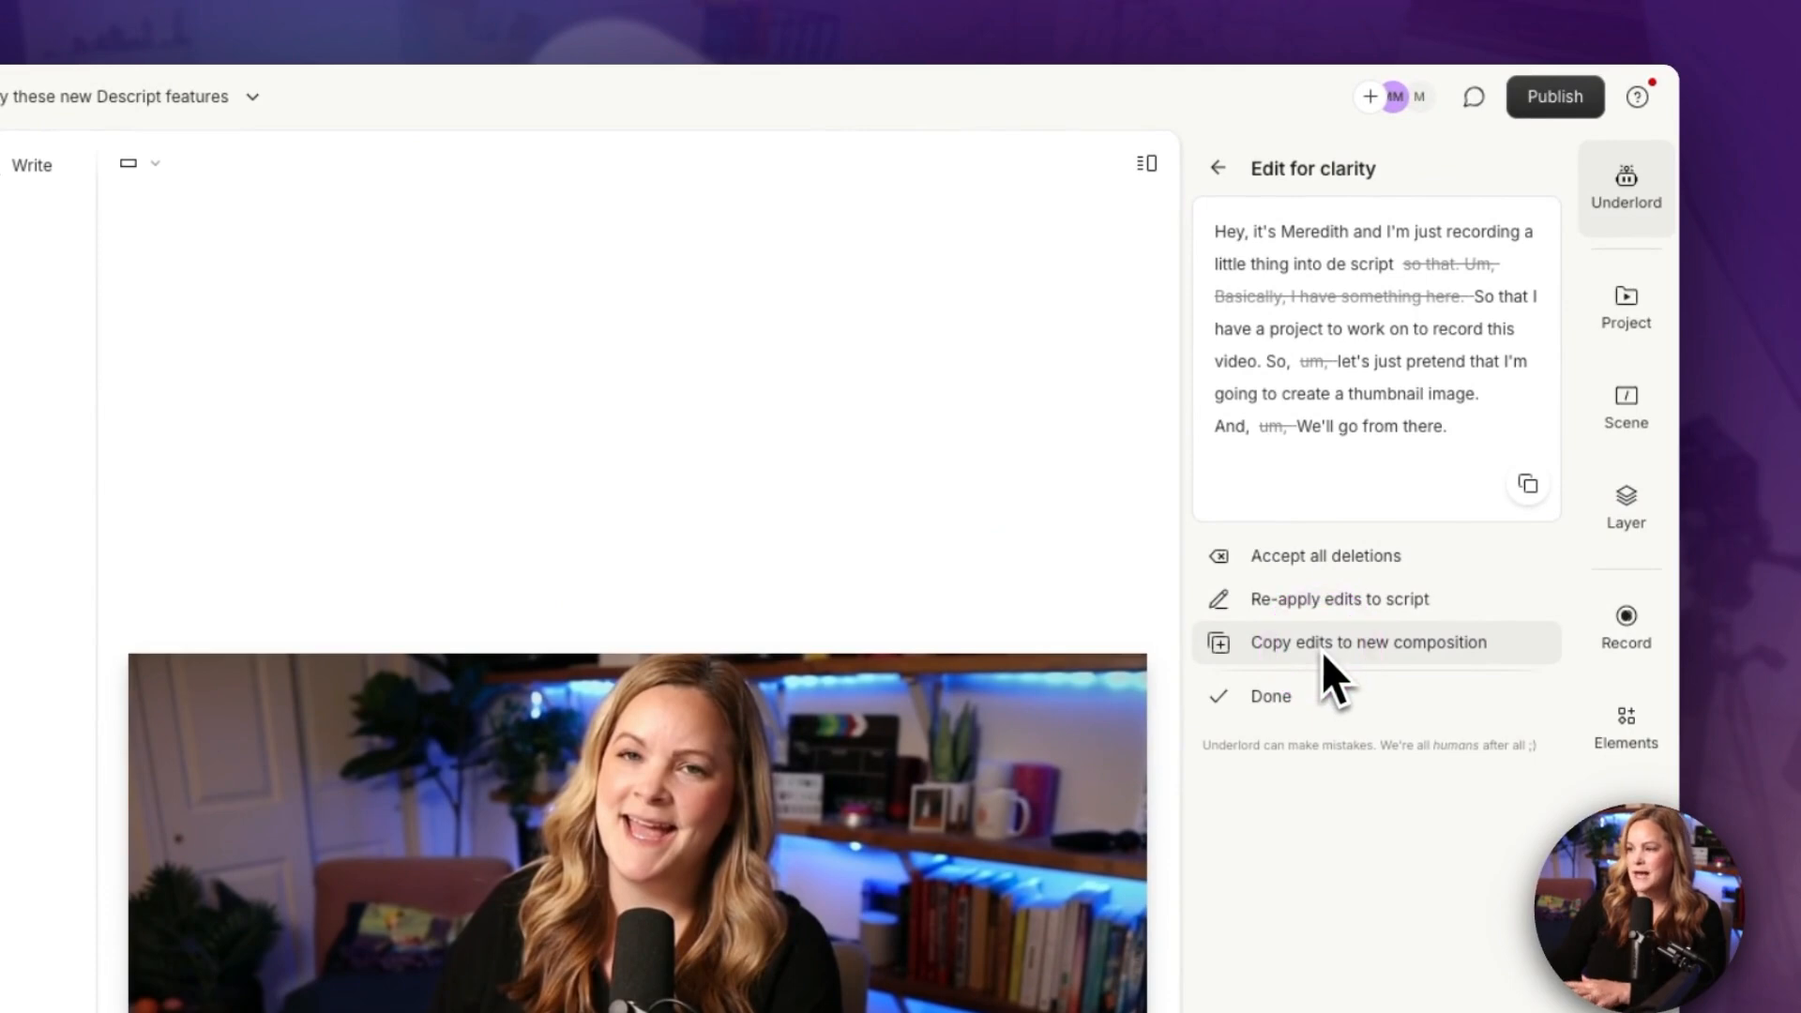
{"action": "left_click", "coordinate": [1368, 642]}
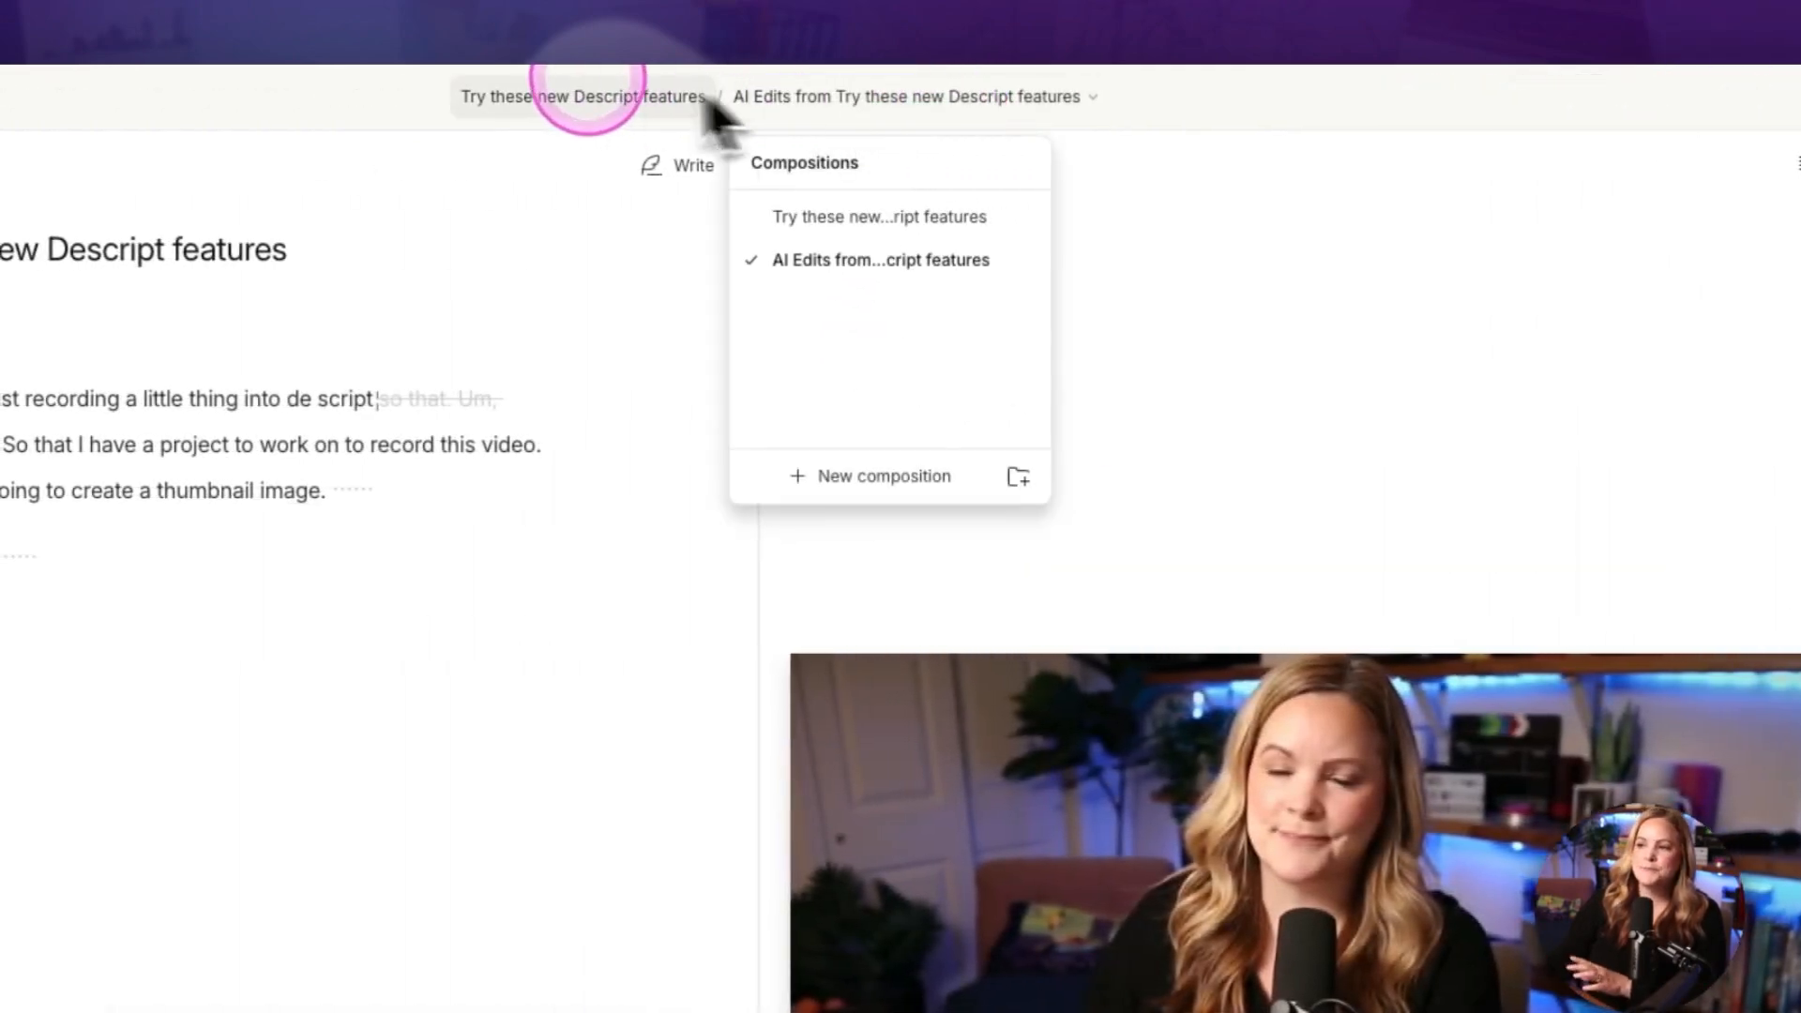
{"action": "left_click", "coordinate": [584, 98]}
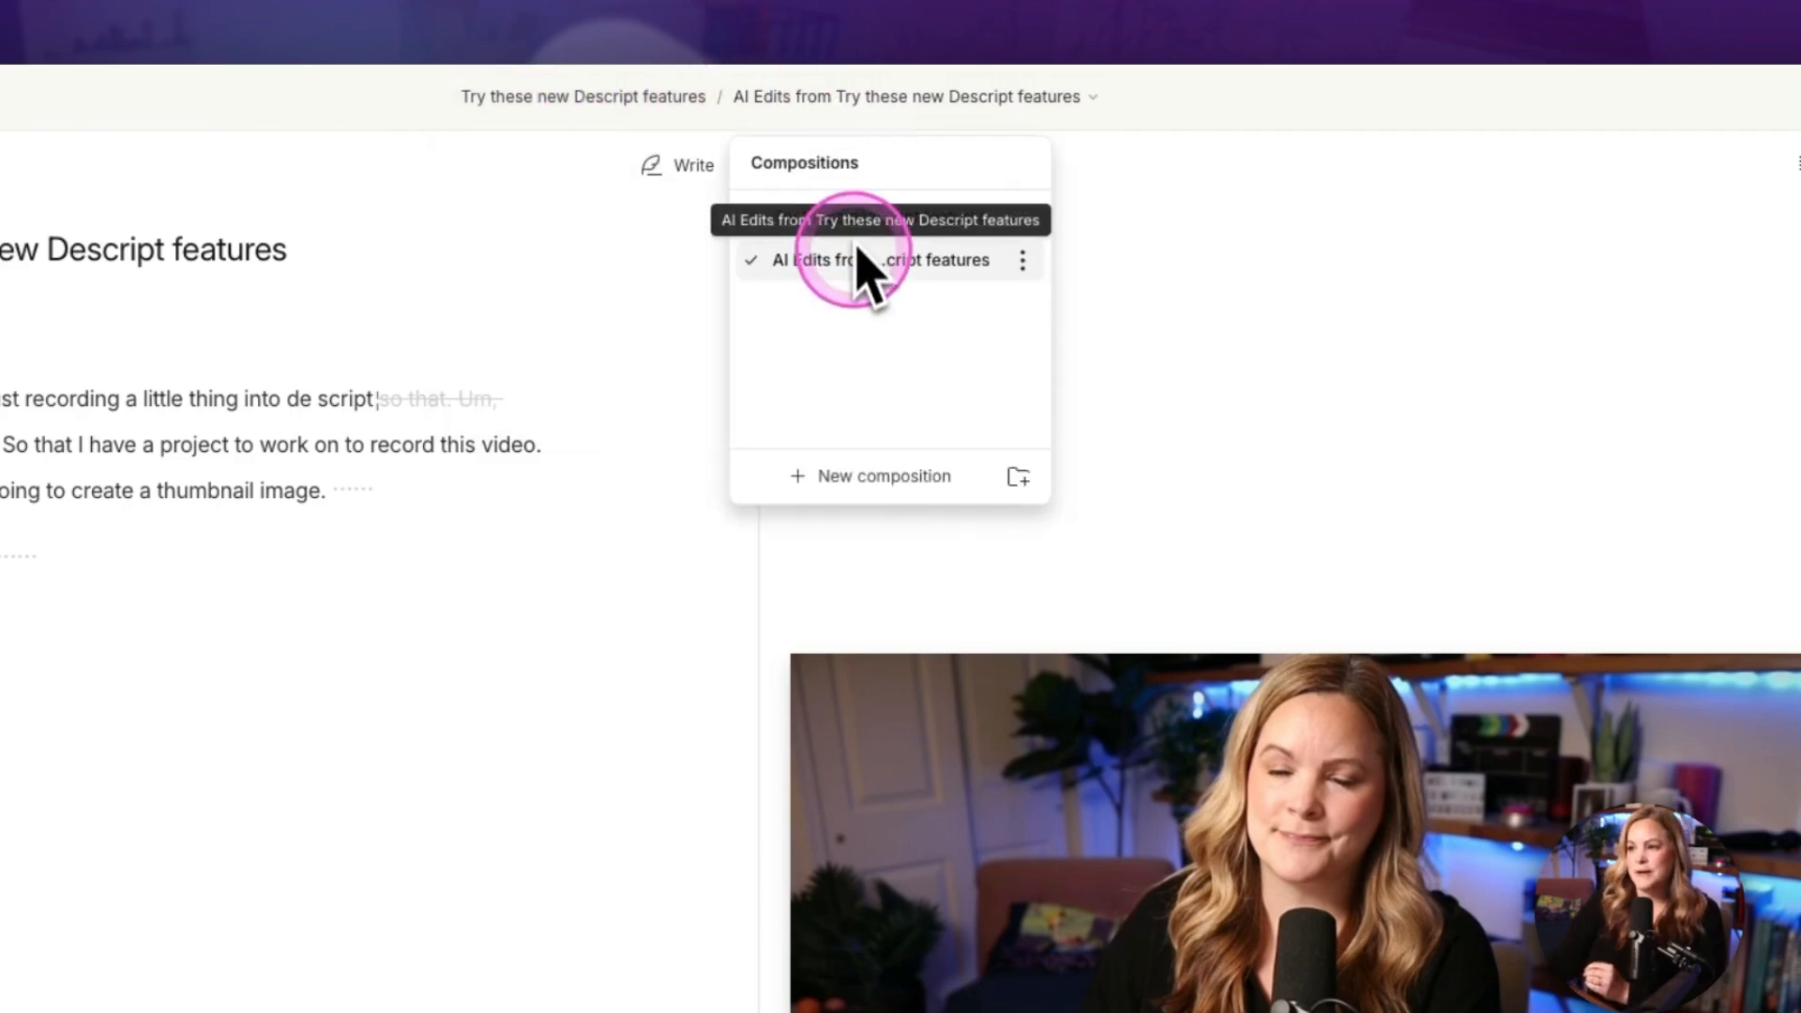
{"action": "left_click", "coordinate": [870, 259]}
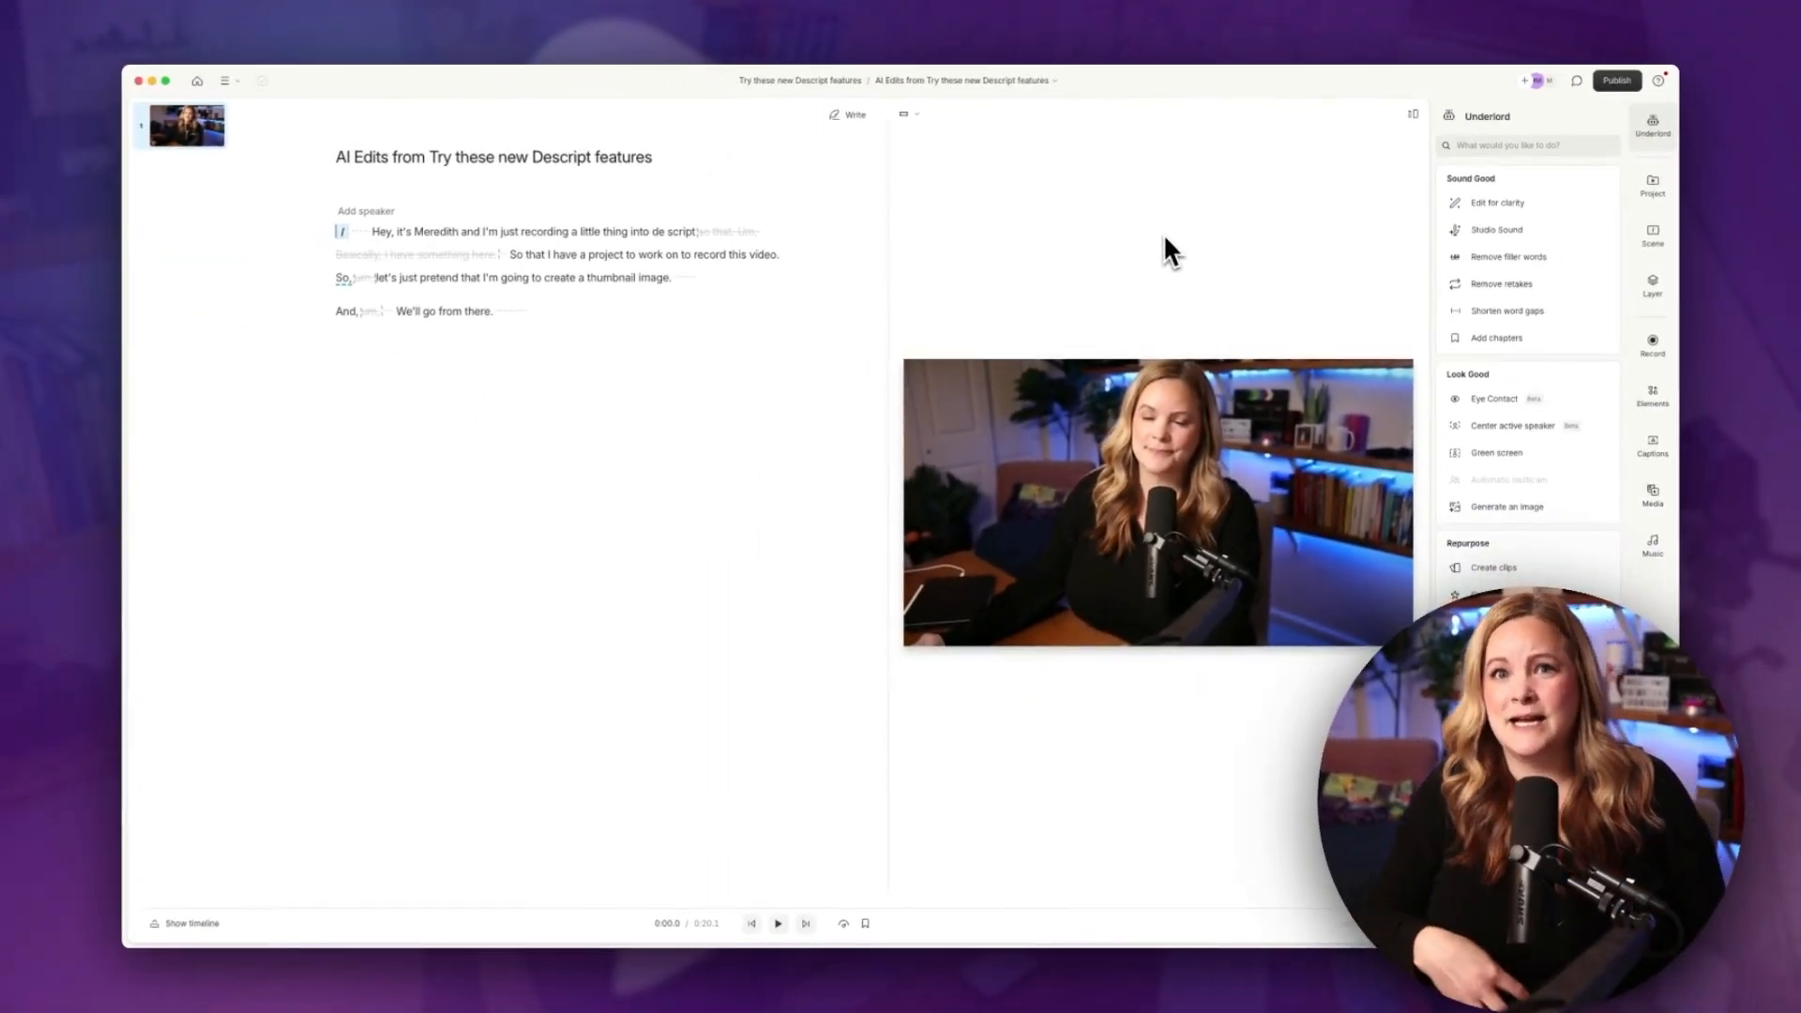
{"action": "mouse_move", "coordinate": [1508, 359]}
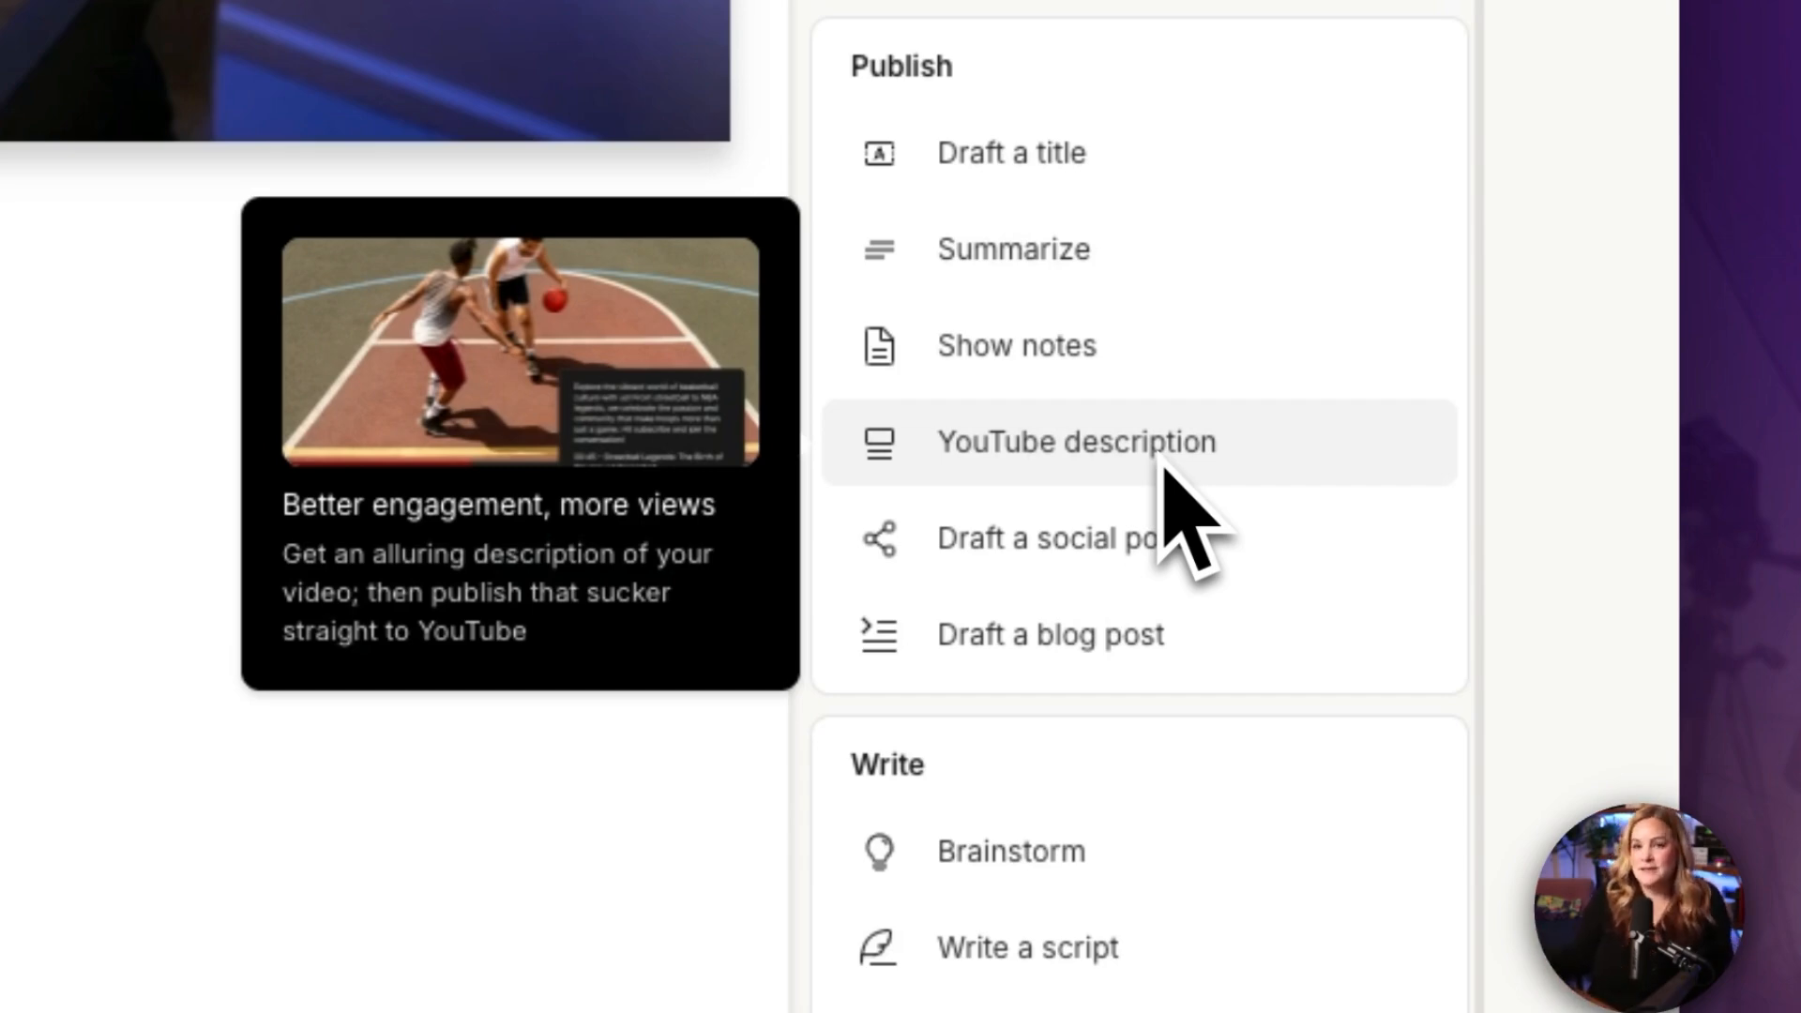
Step: Generate a YouTube description for the video from Underlord's Publish actions
{"action": "left_click", "coordinate": [1073, 441]}
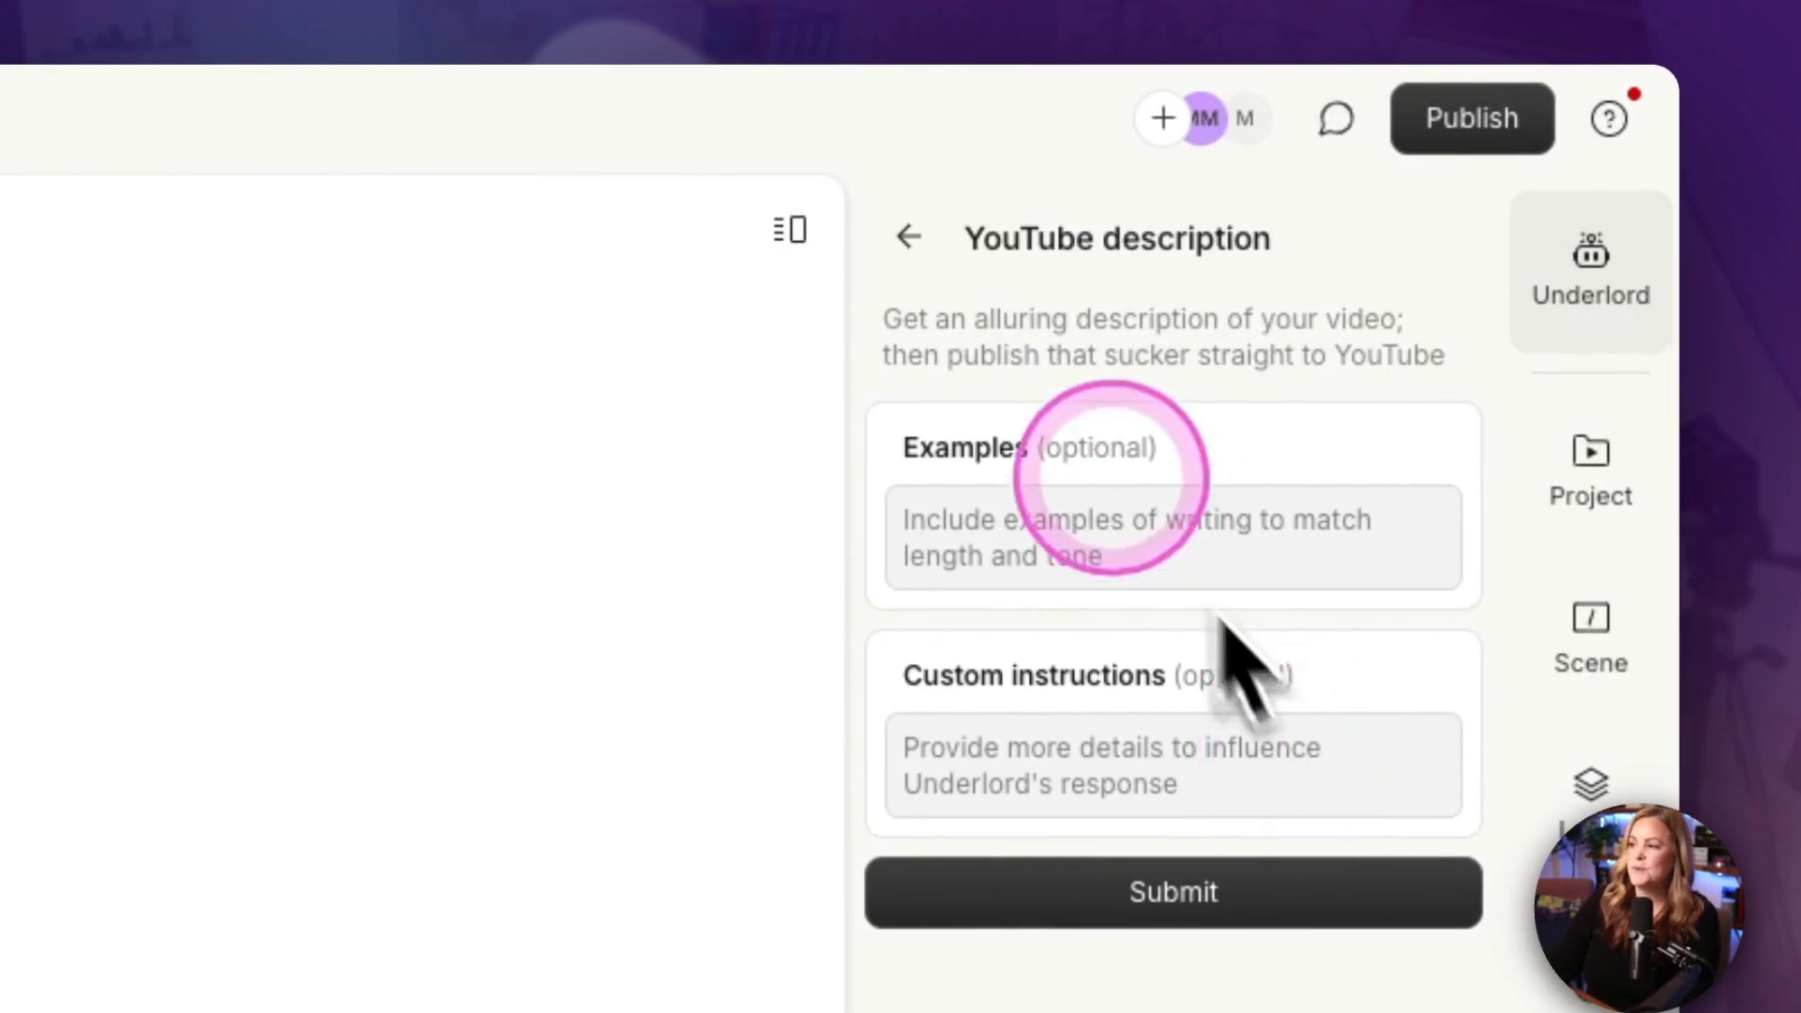
{"action": "mouse_move", "coordinate": [1159, 900]}
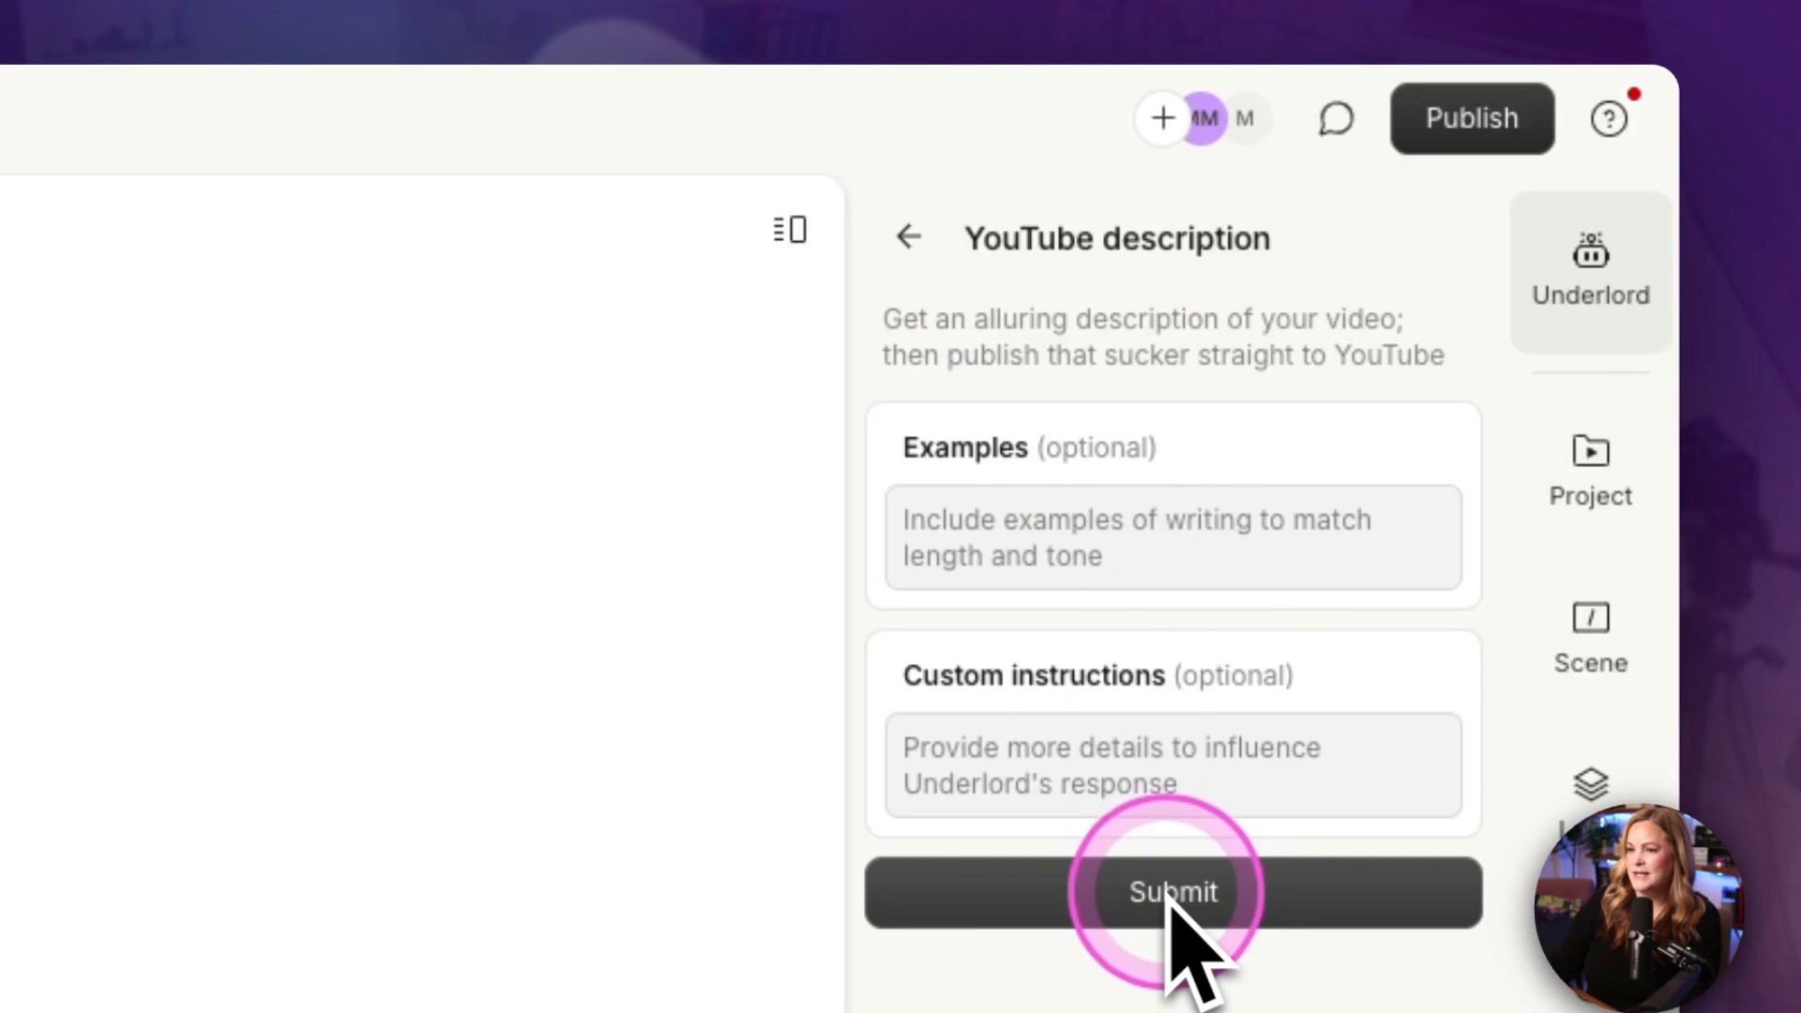
{"action": "left_click", "coordinate": [1171, 891]}
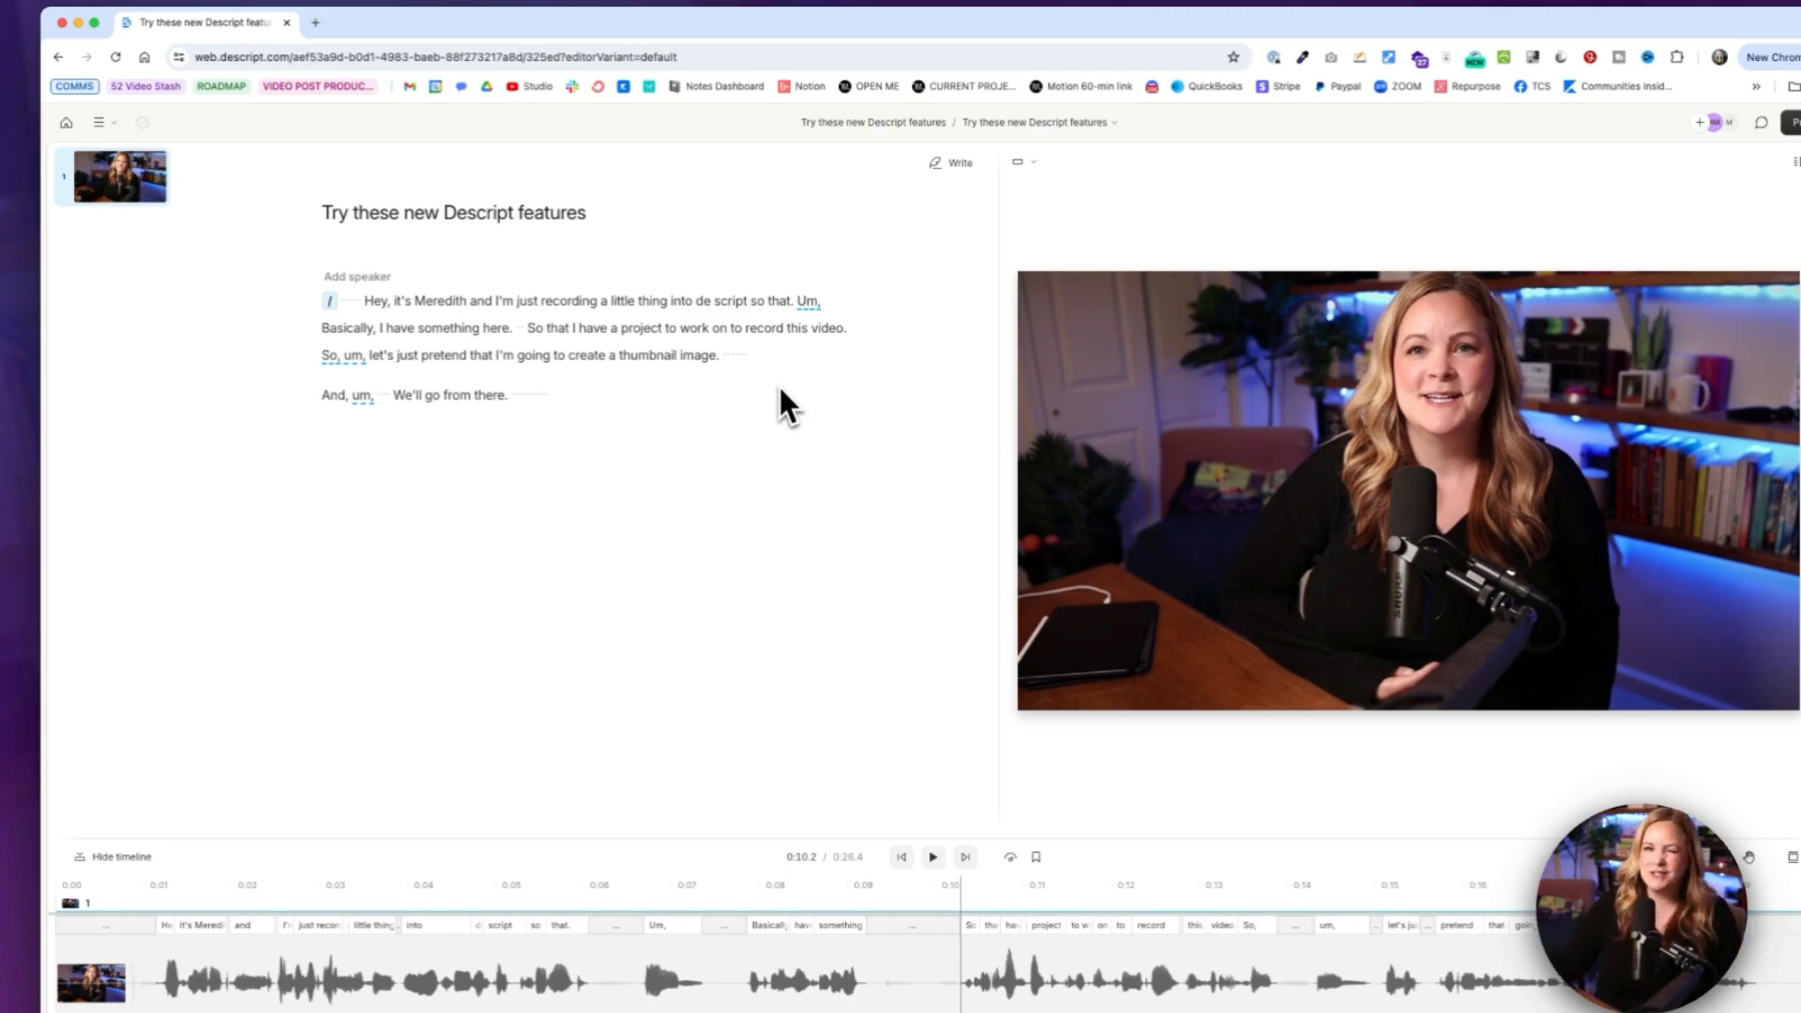
{"action": "left_click", "coordinate": [762, 521]}
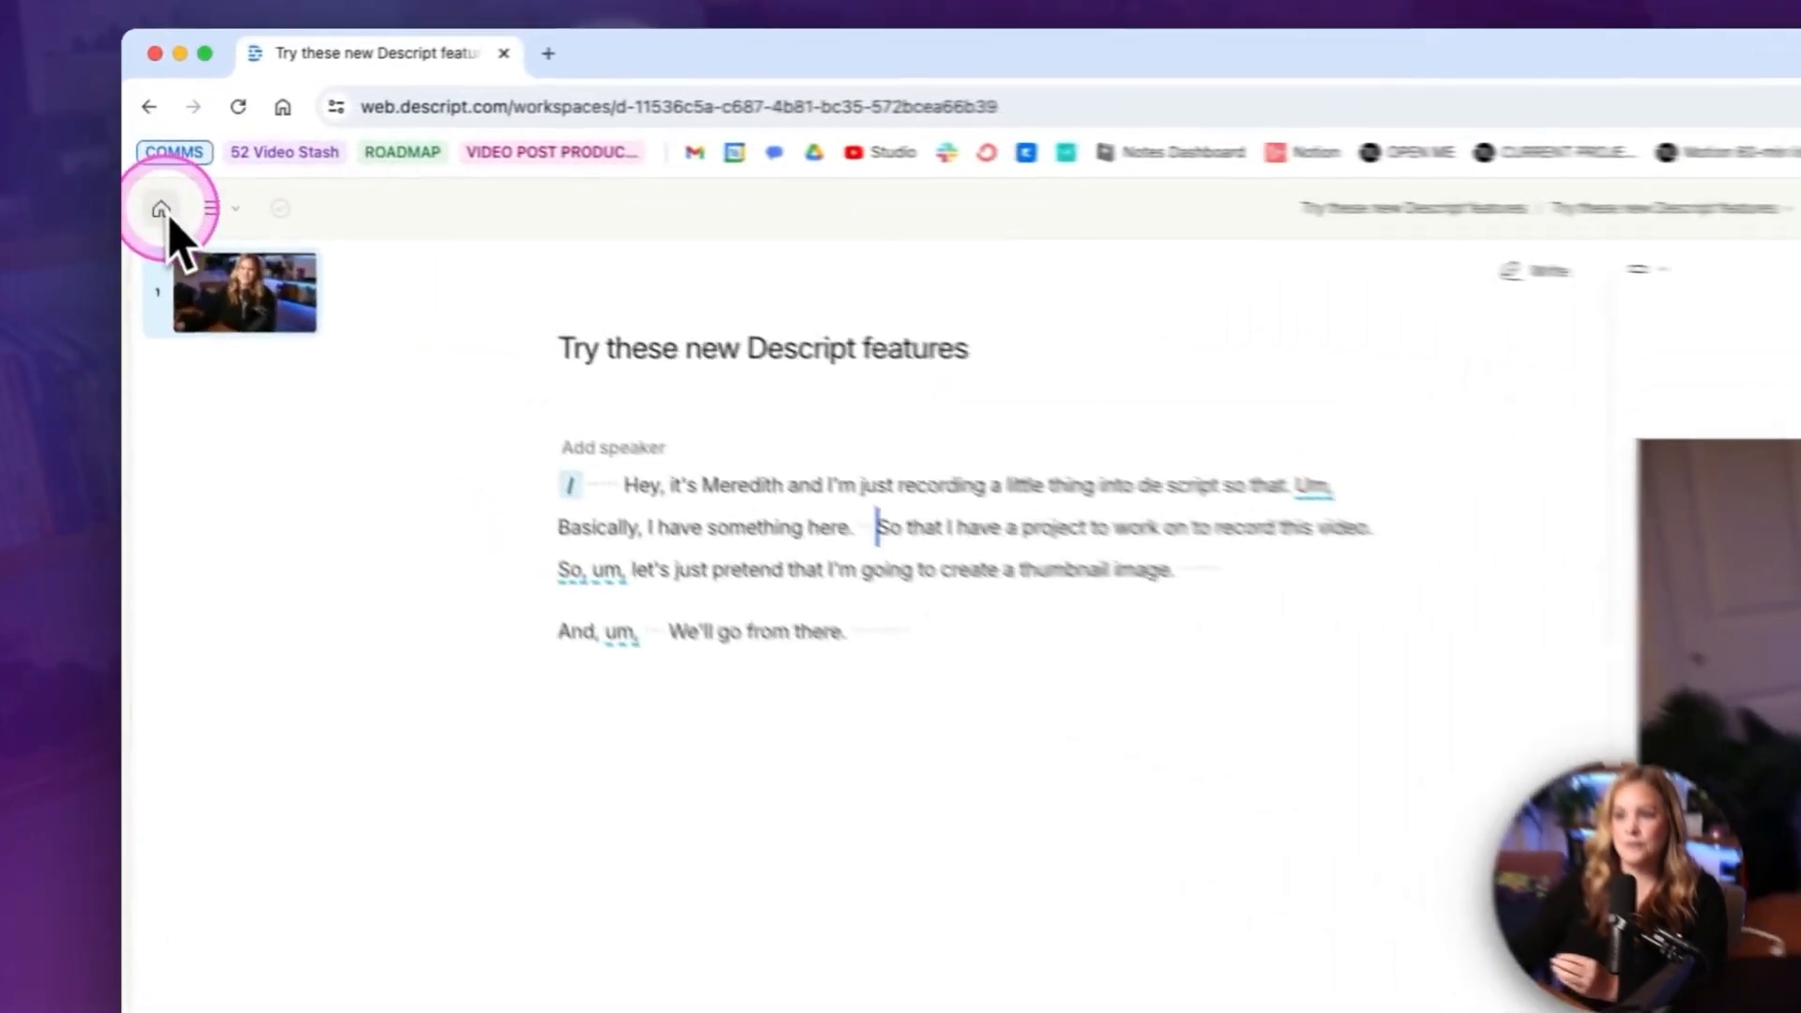
{"action": "left_click", "coordinate": [157, 206]}
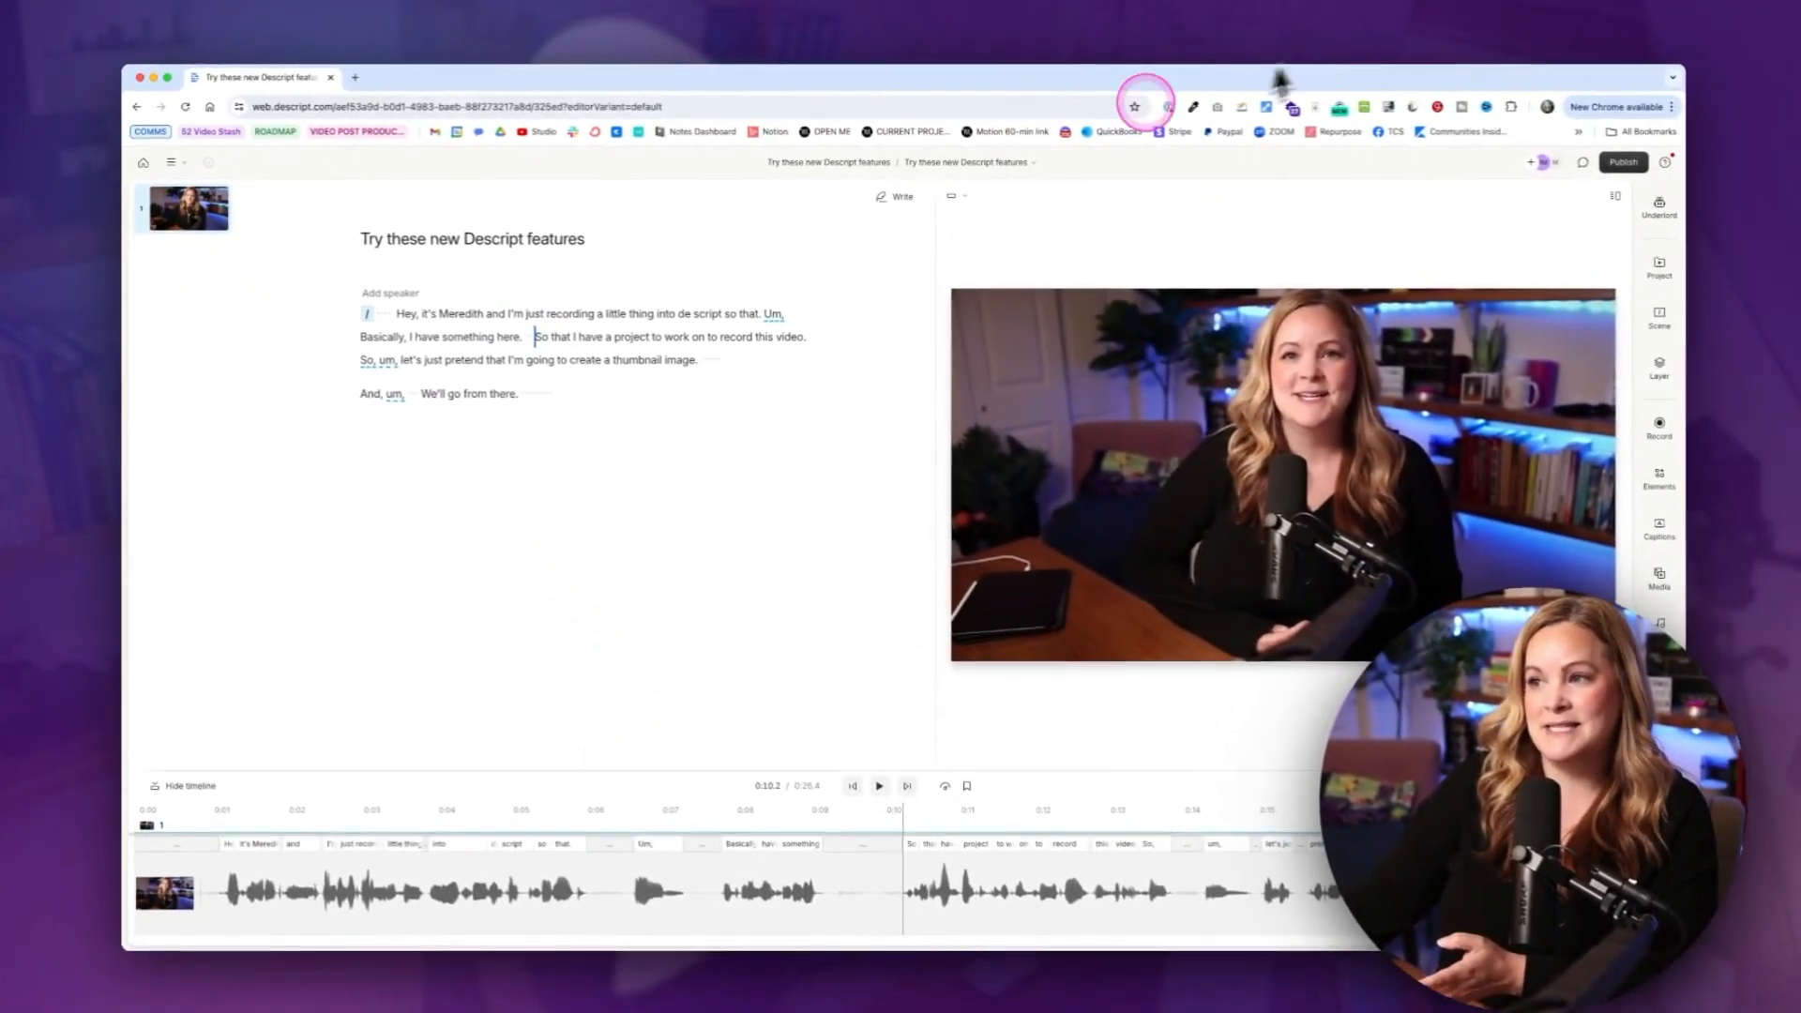
{"action": "left_click", "coordinate": [998, 161]}
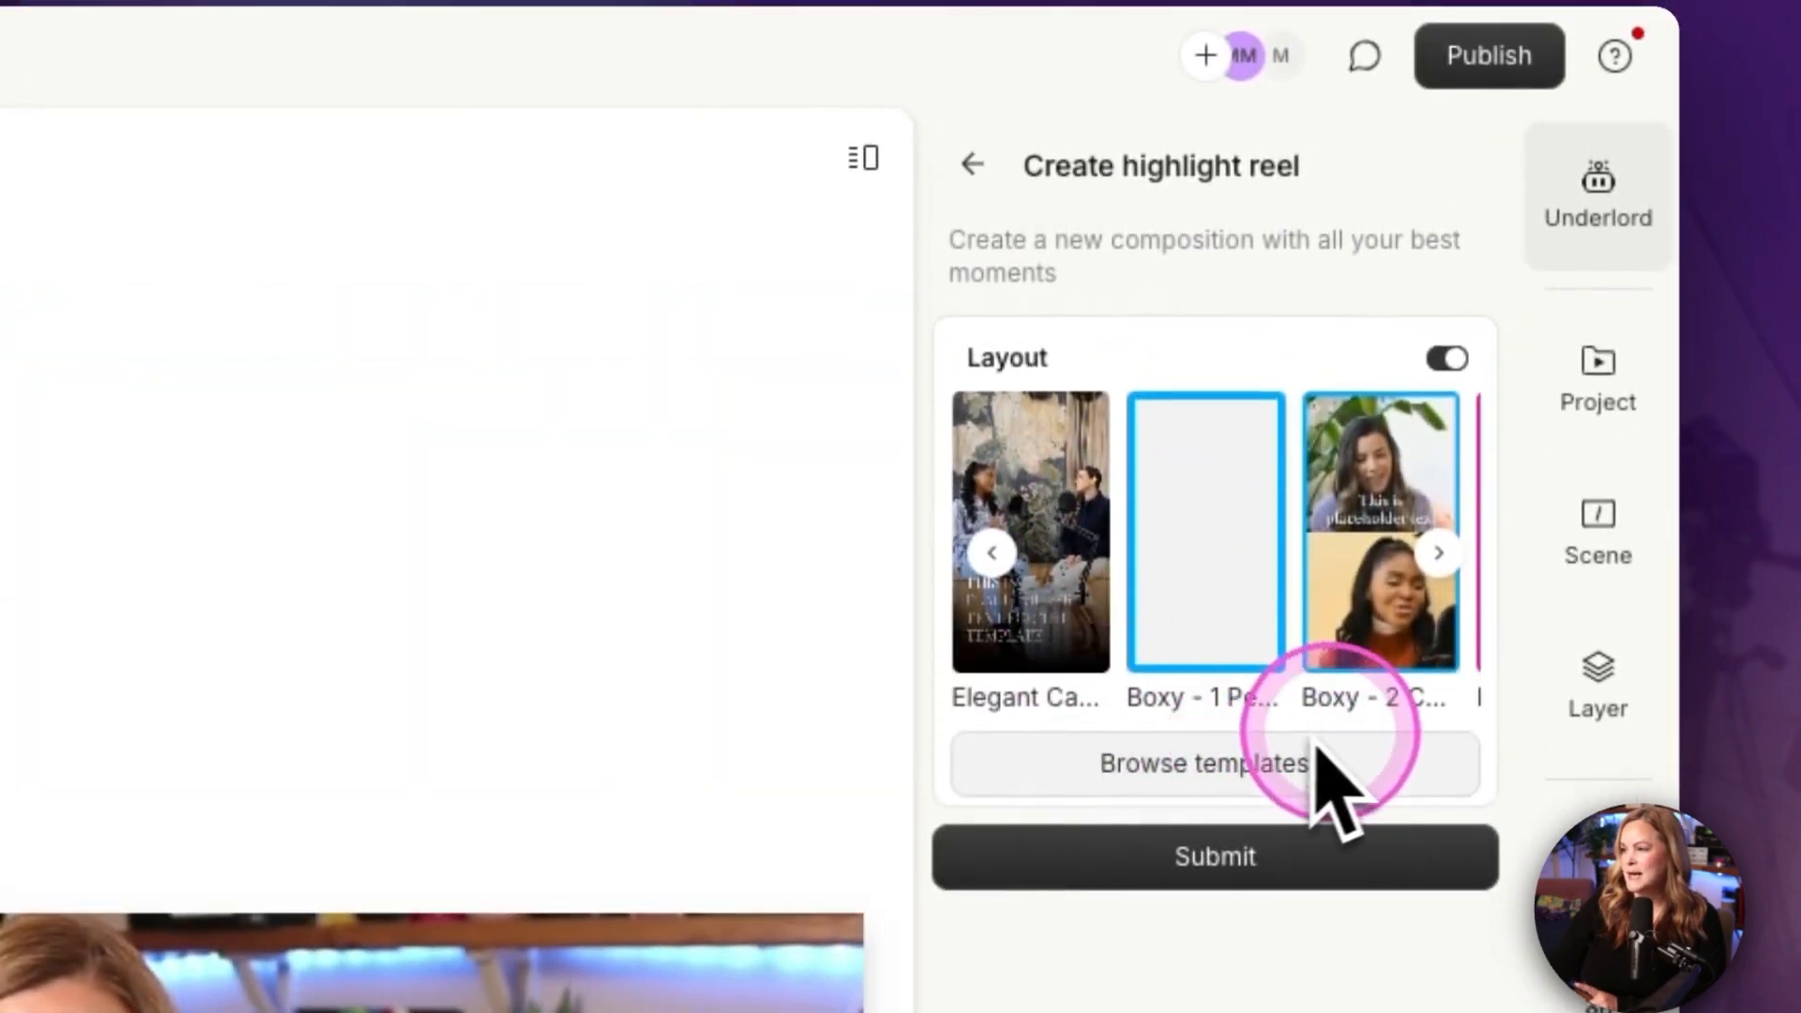
Step: Pick a layout template and generate the Highlight Reel composition with an Episode Title overlay
{"action": "left_click", "coordinate": [1437, 551]}
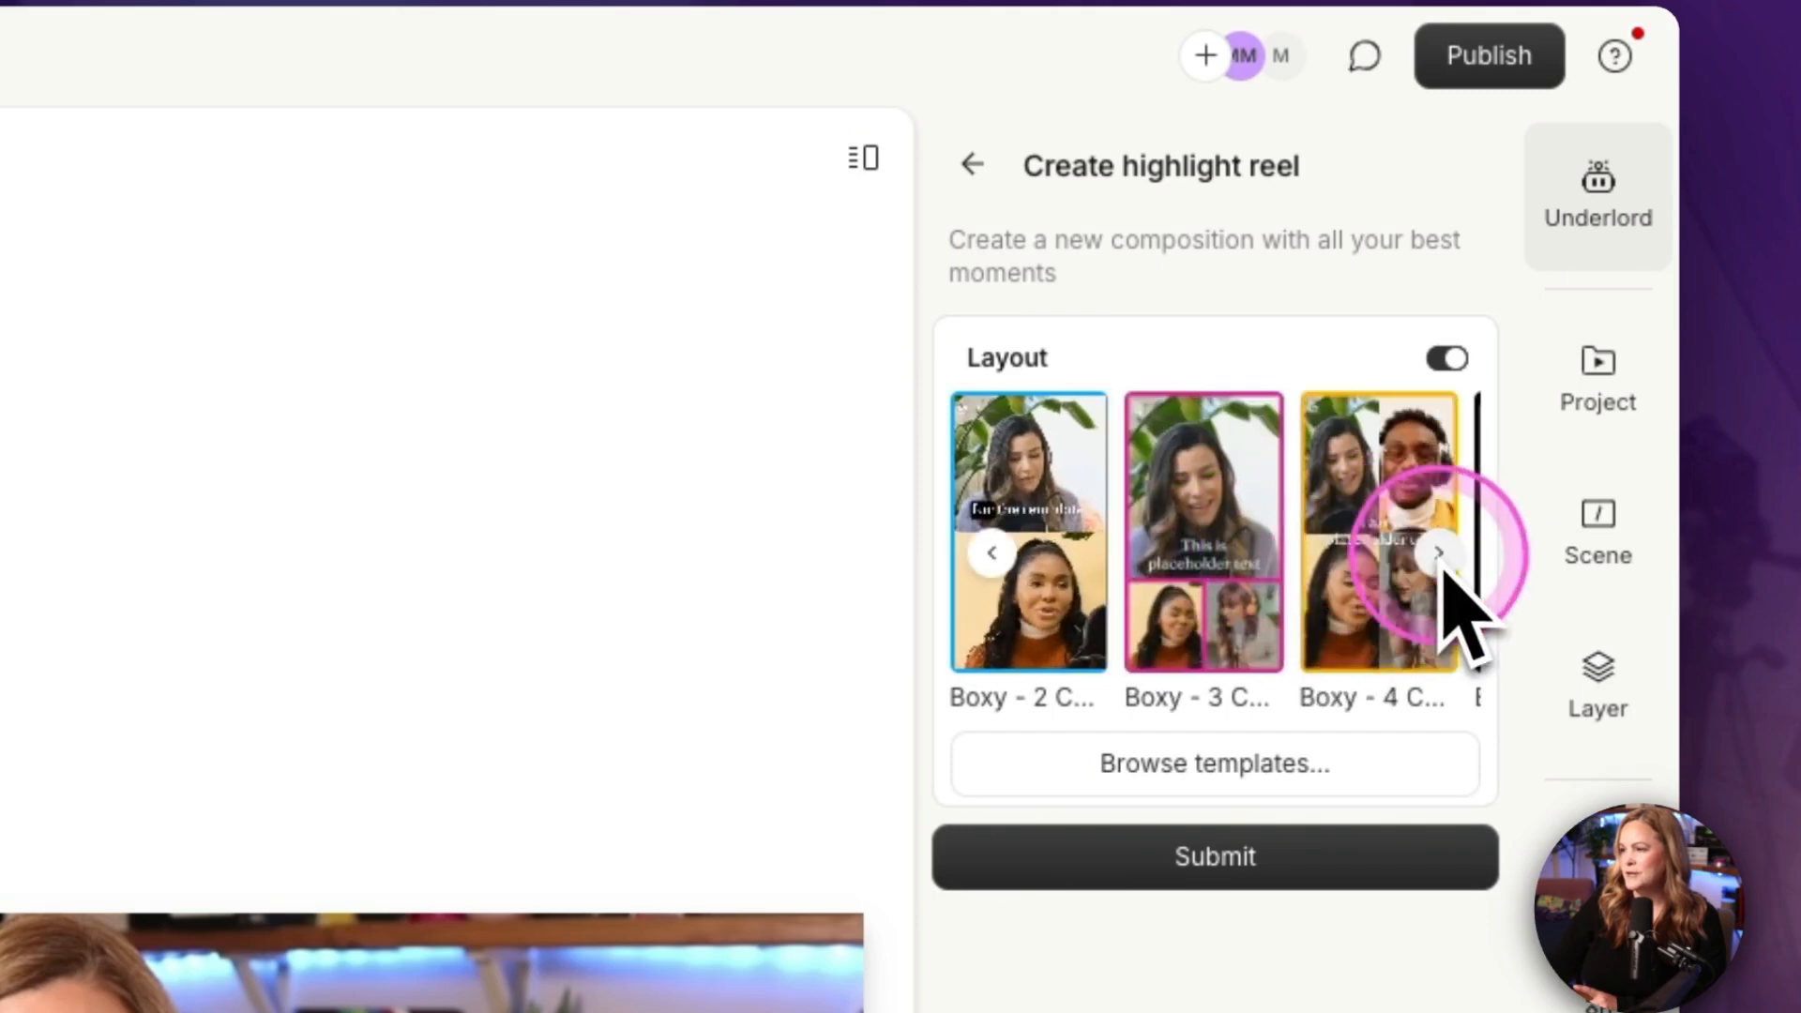
{"action": "left_click", "coordinate": [1439, 551]}
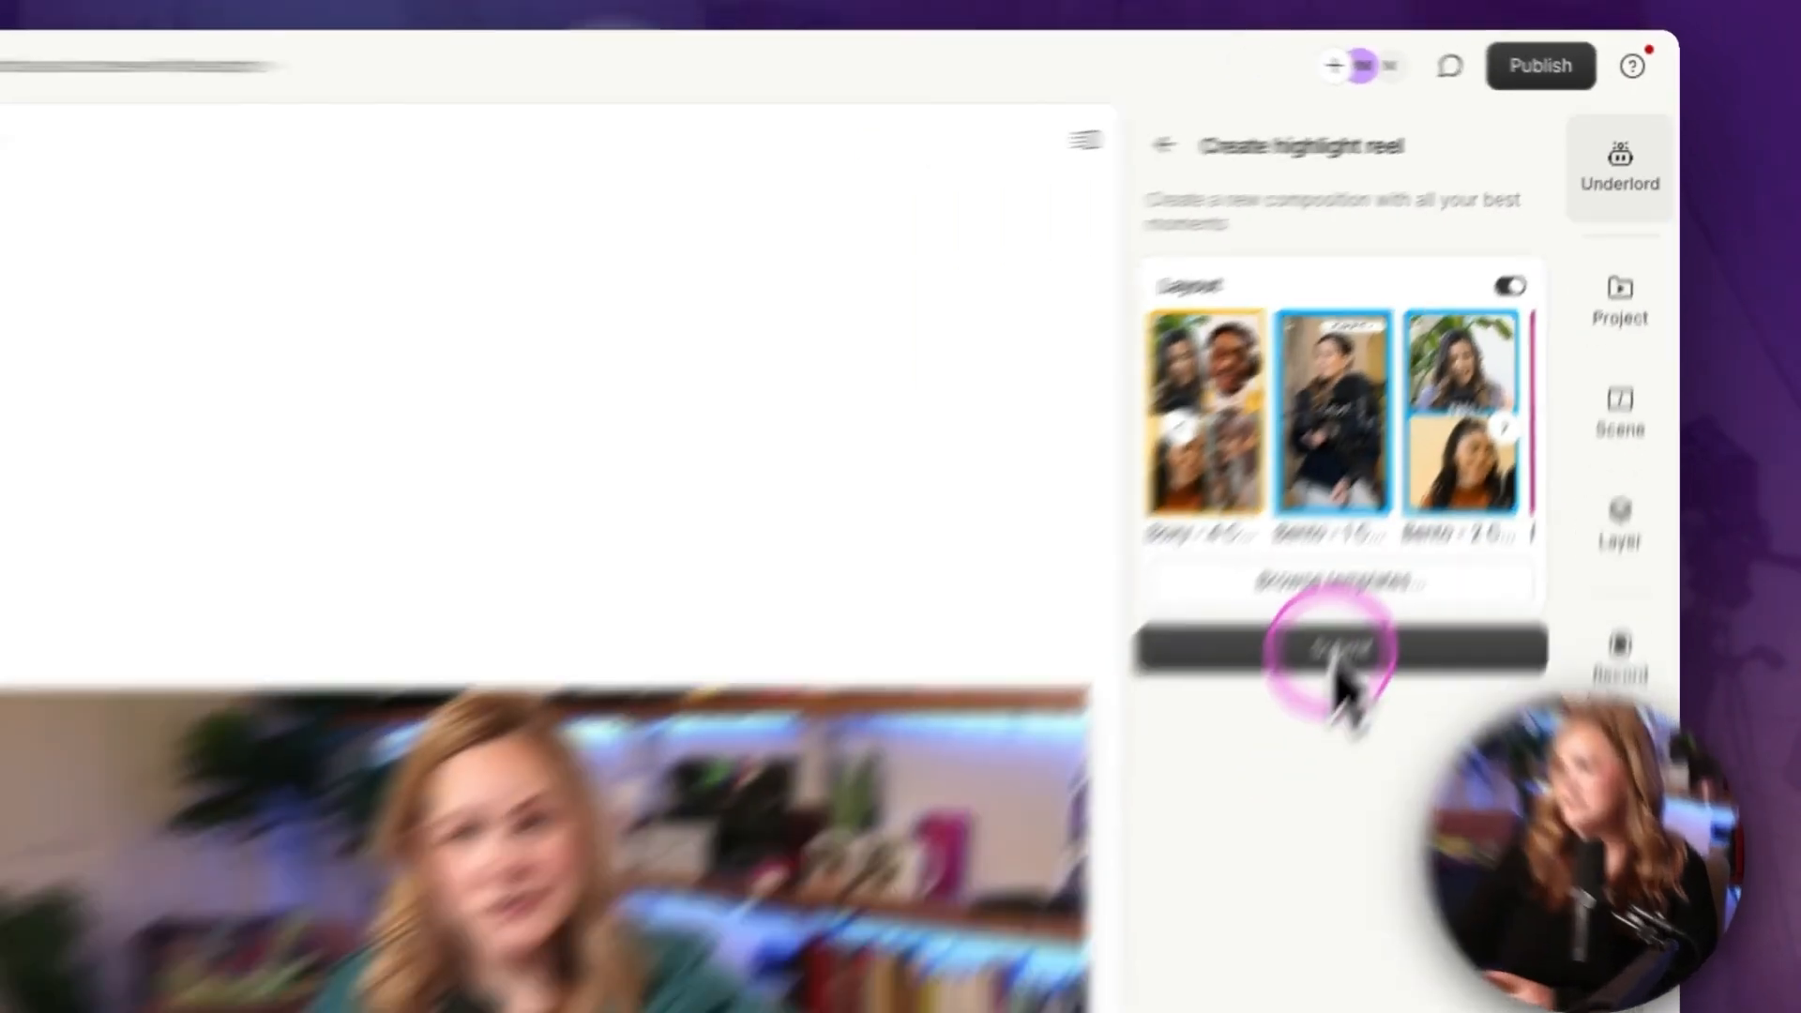
{"action": "left_click", "coordinate": [1332, 645]}
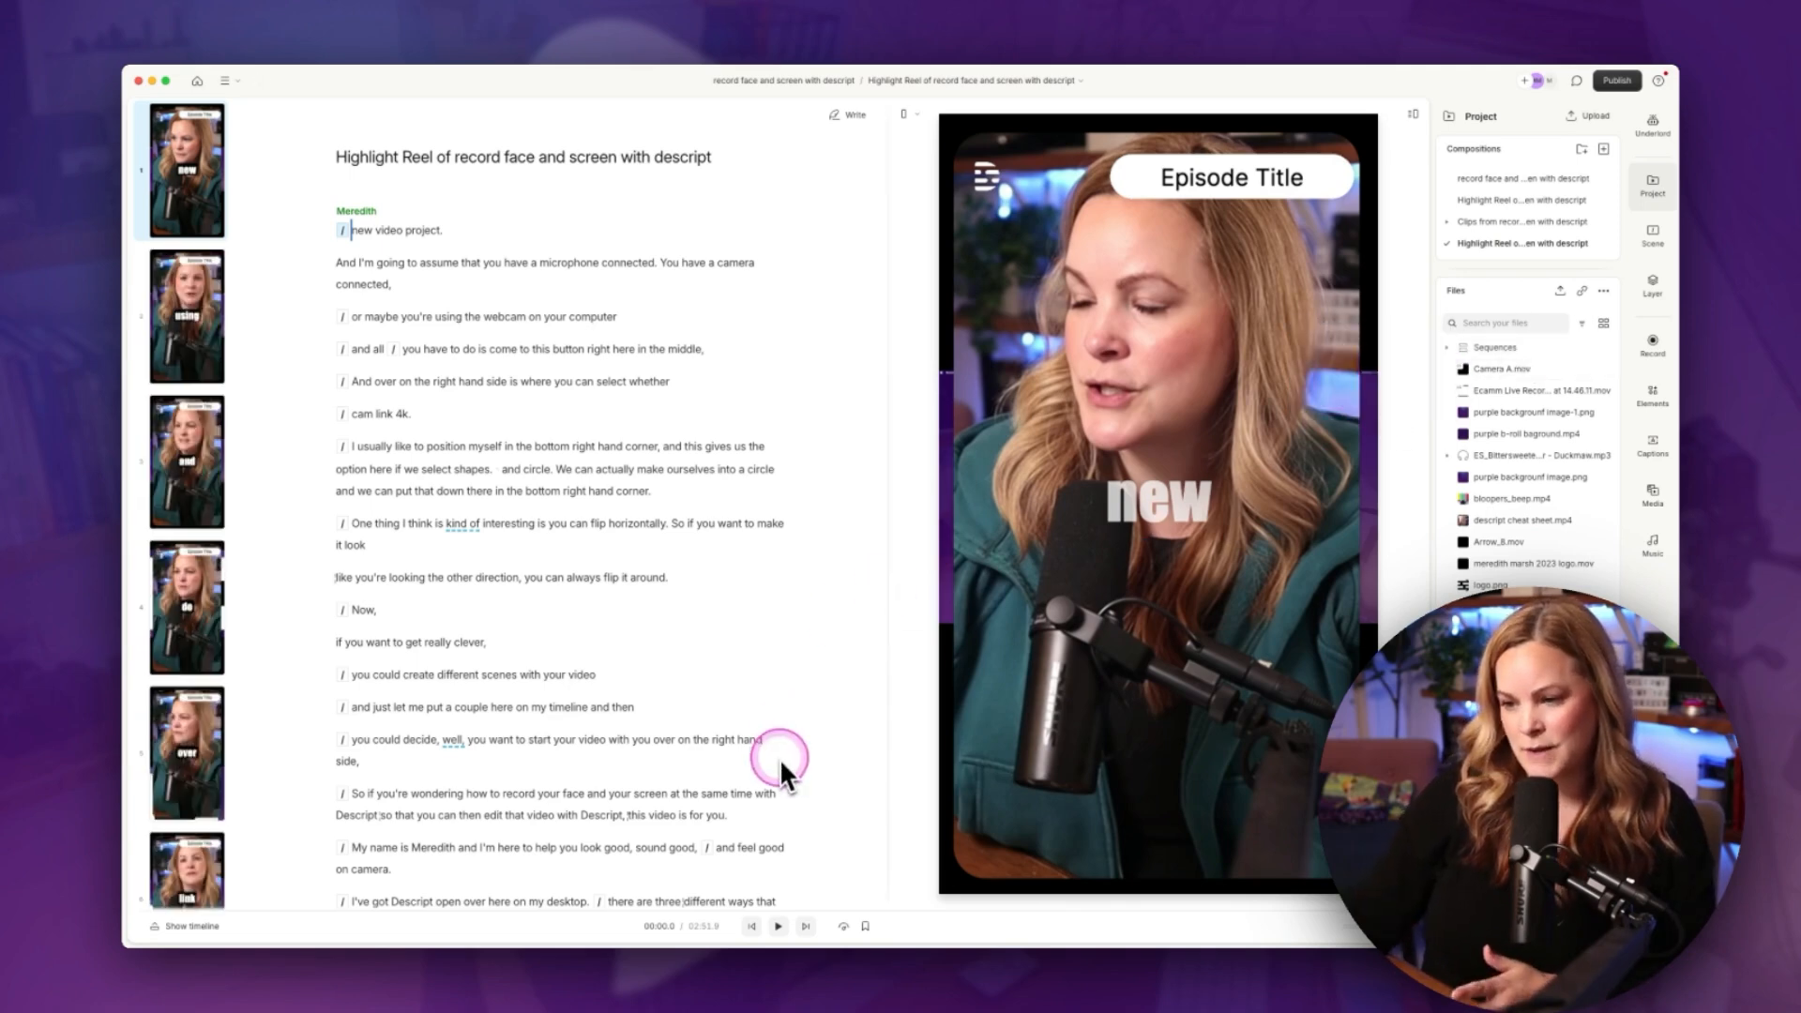
{"action": "mouse_move", "coordinate": [465, 342]}
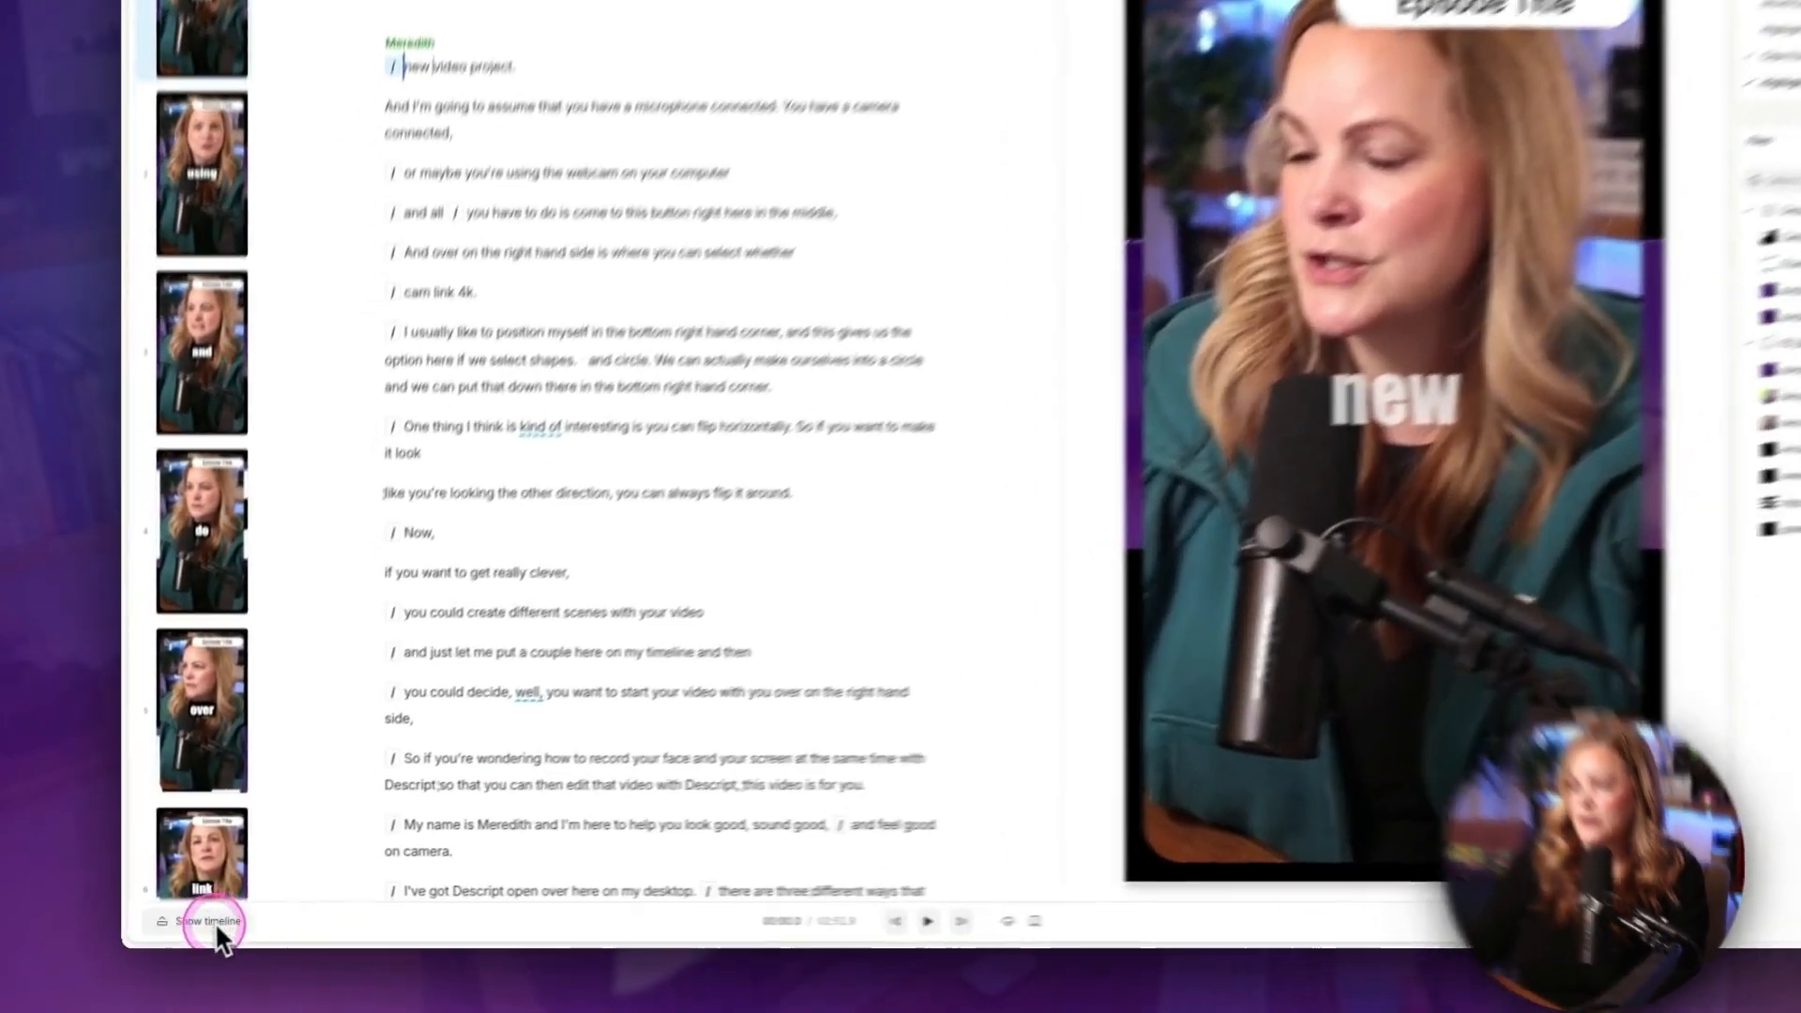
Step: Reveal the timeline and duplicate the bottom-right-corner passage into a new composition
{"action": "left_click", "coordinate": [199, 921]}
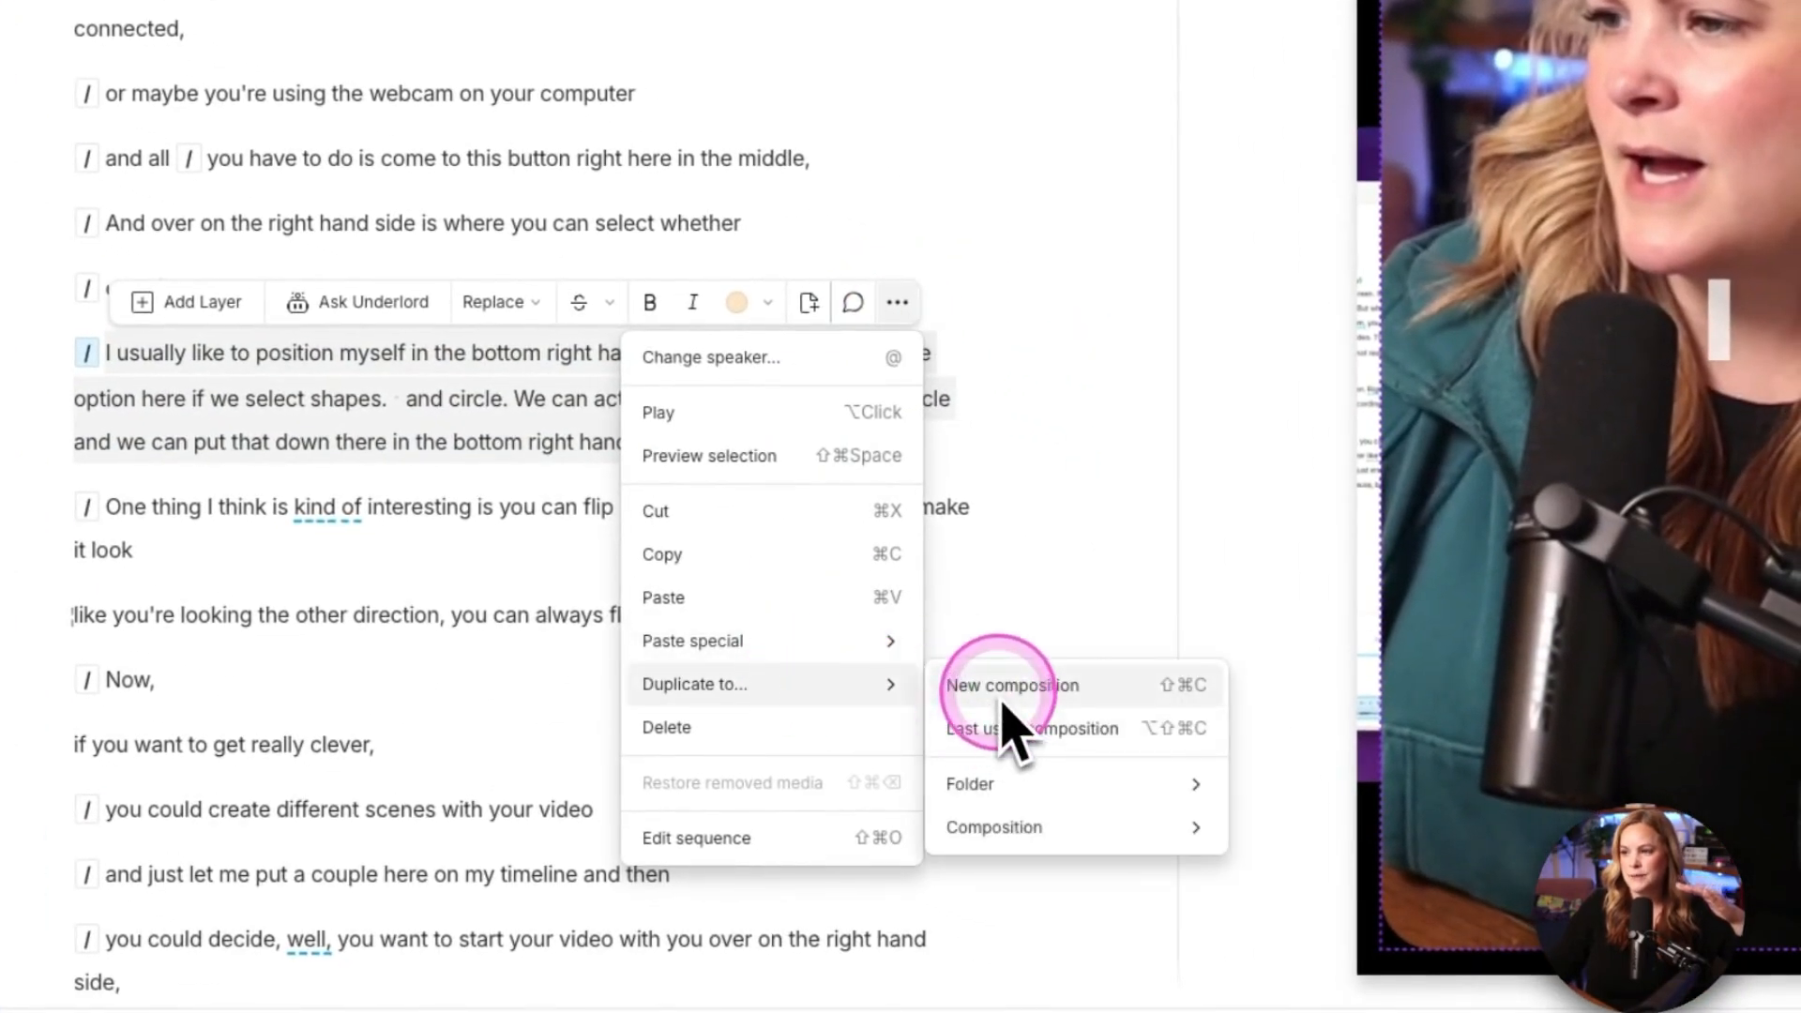
{"action": "left_click", "coordinate": [1013, 687]}
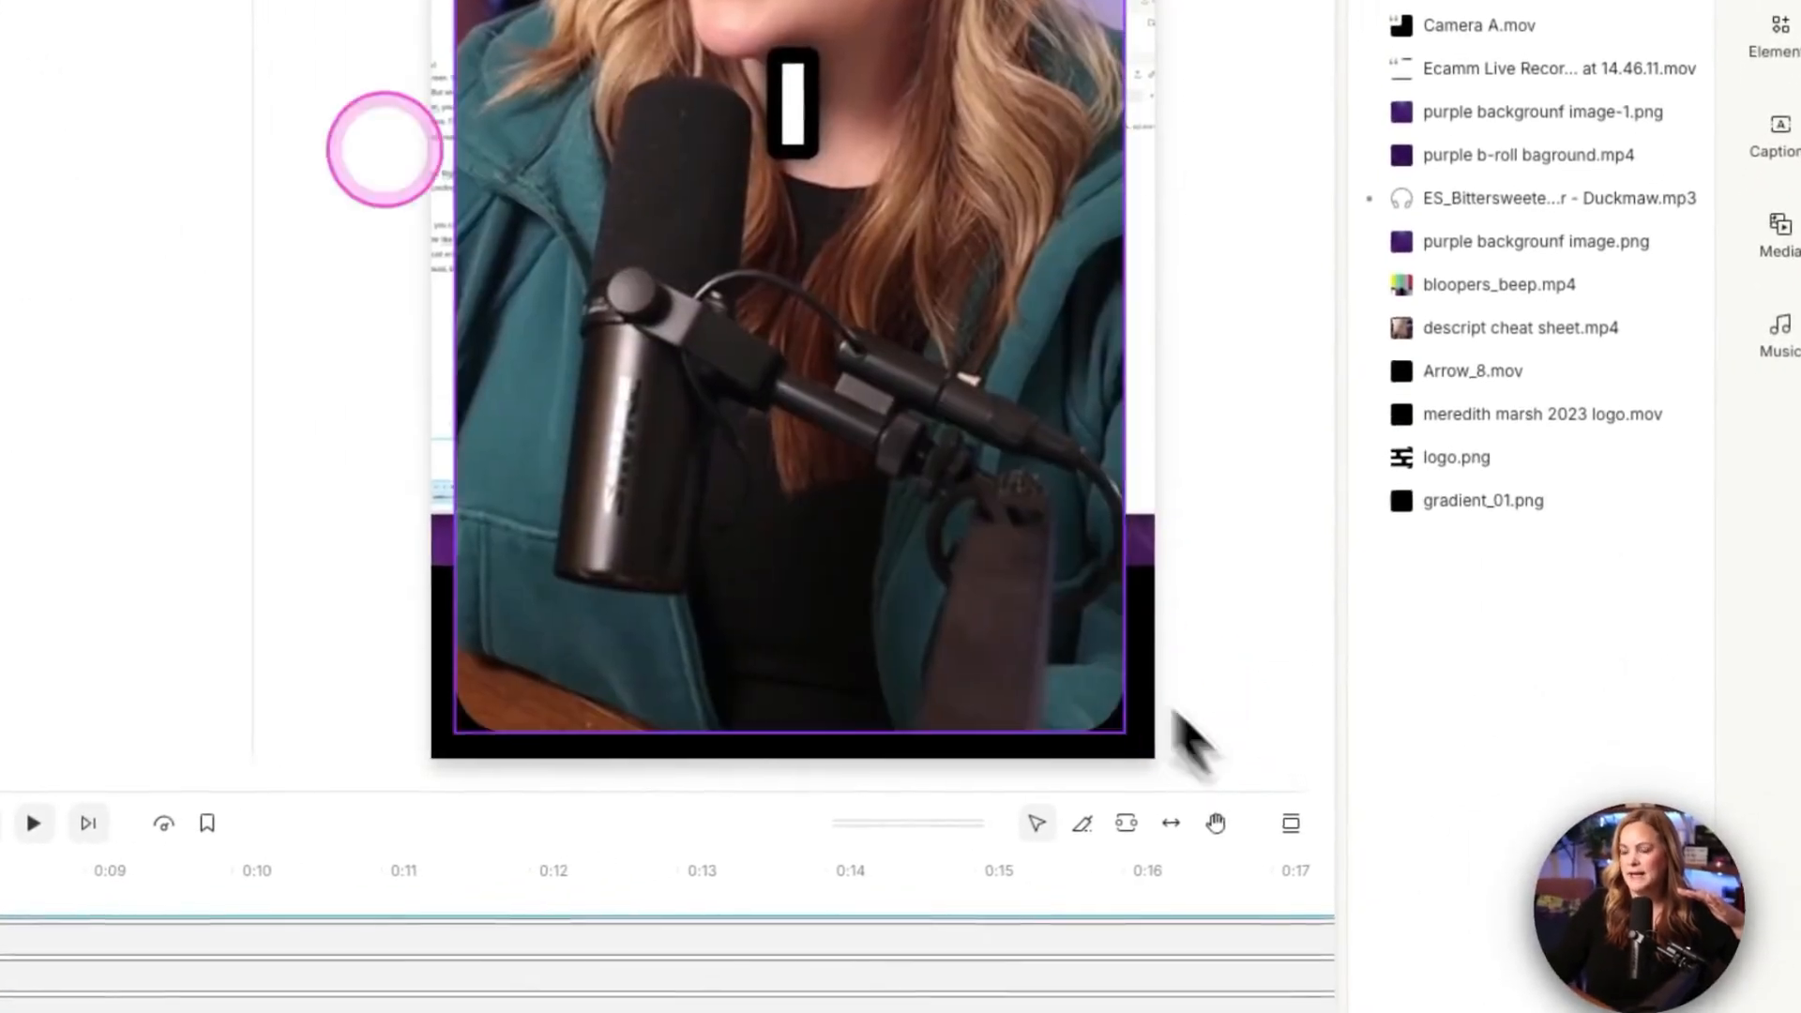